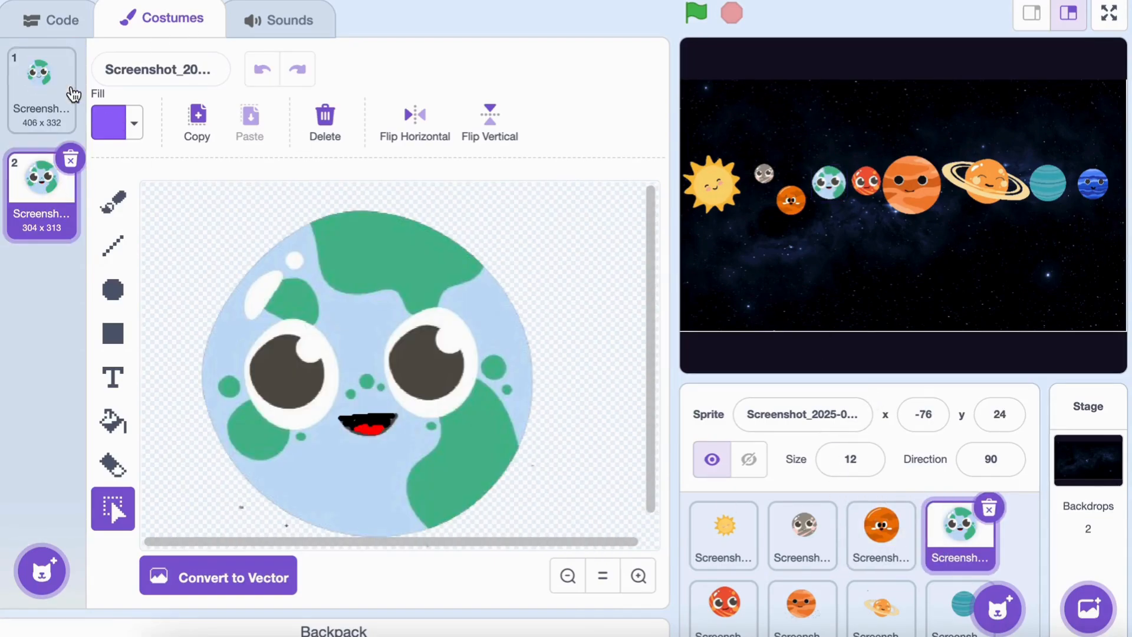
Select the small orange planet sprite and return to its empty Code workspace.
{"action": "left_click", "coordinate": [801, 534]}
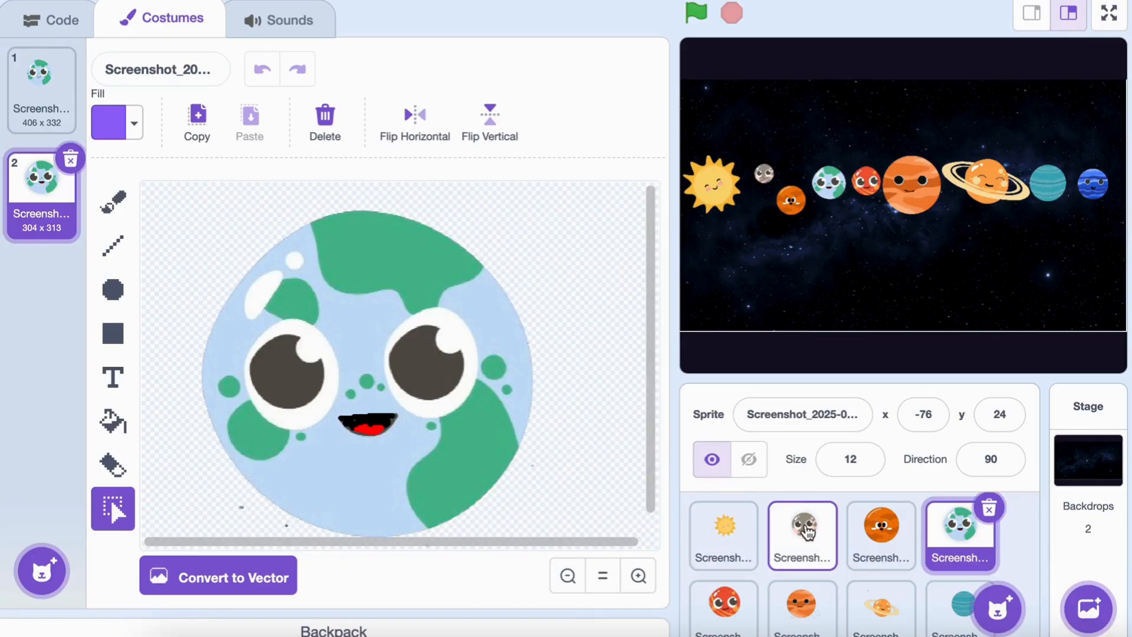
{"action": "left_click", "coordinate": [51, 14]}
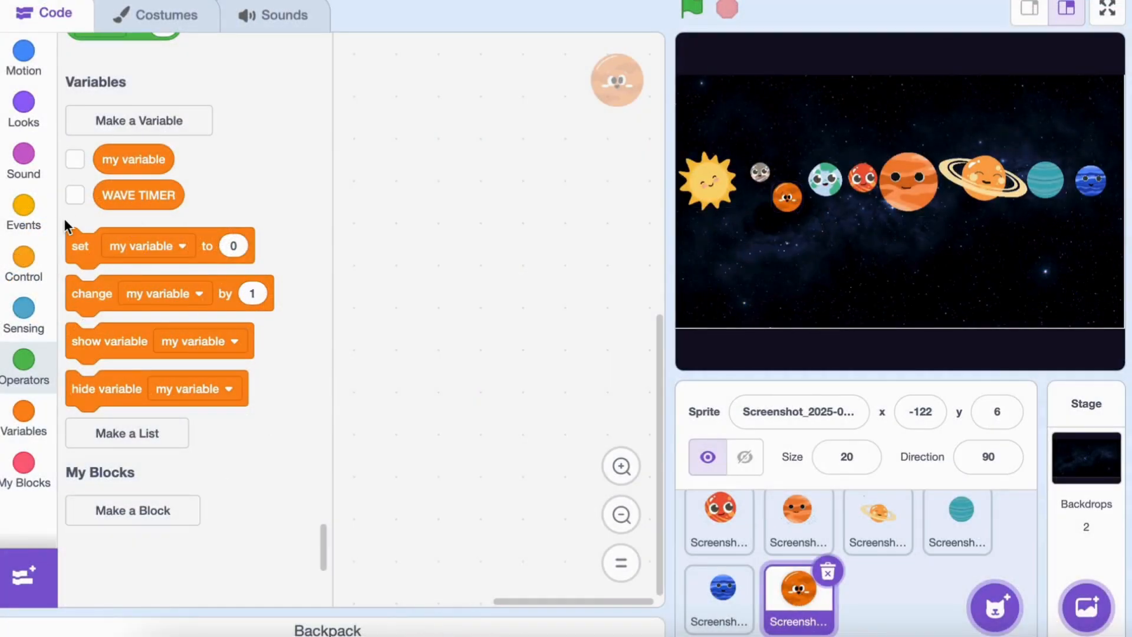
Create a WAVE TIMER variable; green-flag script sets size 20% and WAVE TIMER to 0.
{"action": "left_click", "coordinate": [23, 210]}
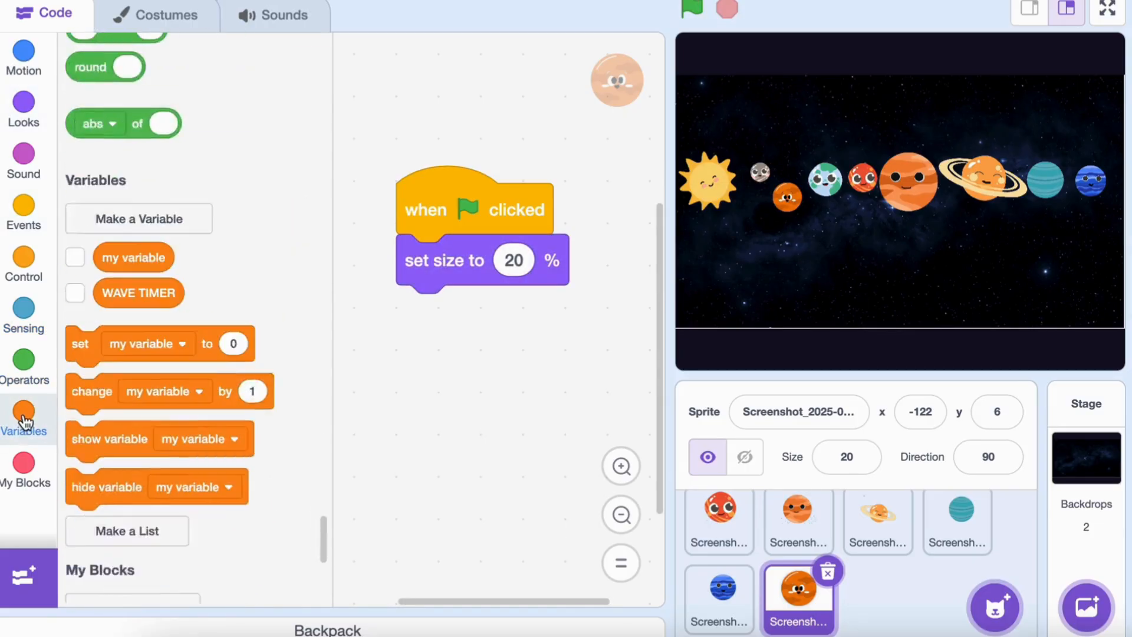
{"action": "left_click", "coordinate": [138, 218]}
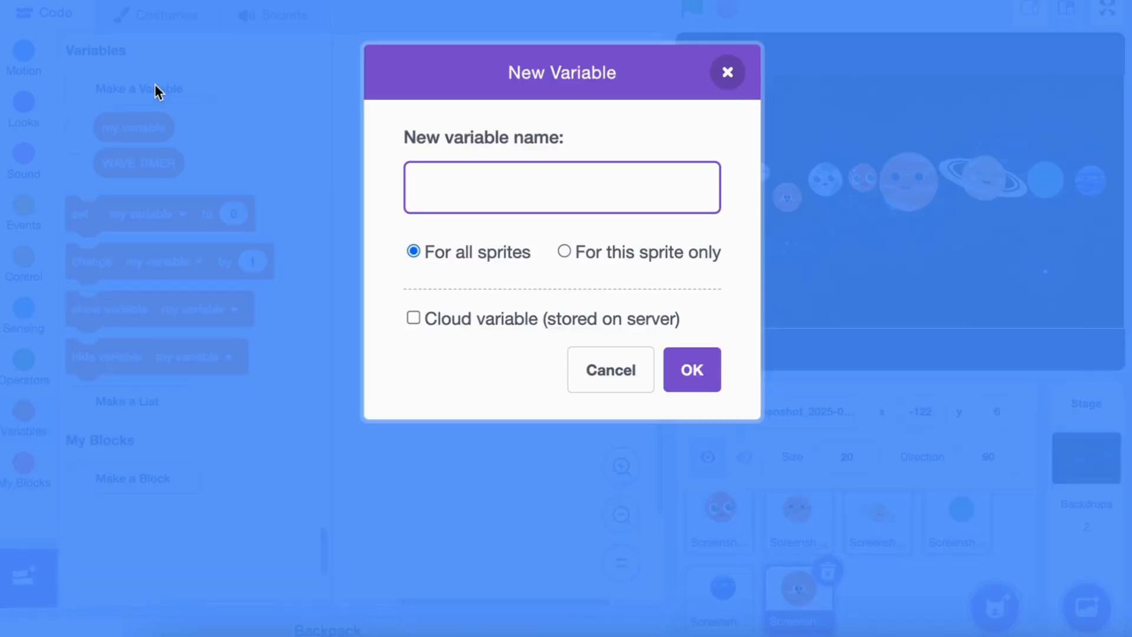
{"action": "type", "text": "wave timer"}
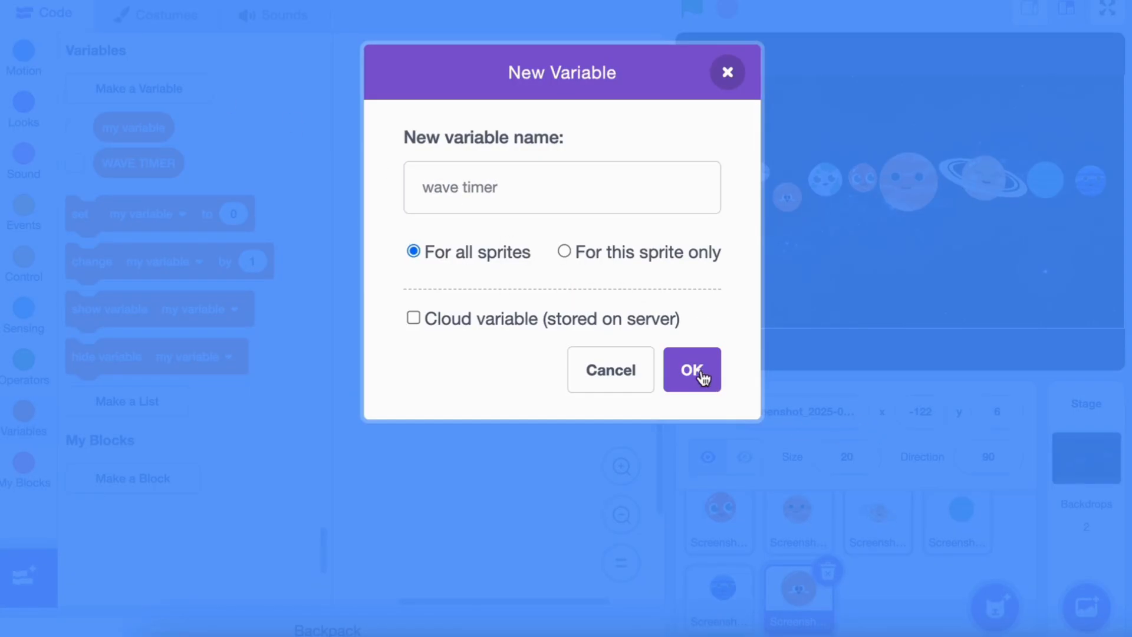
{"action": "left_click", "coordinate": [691, 369]}
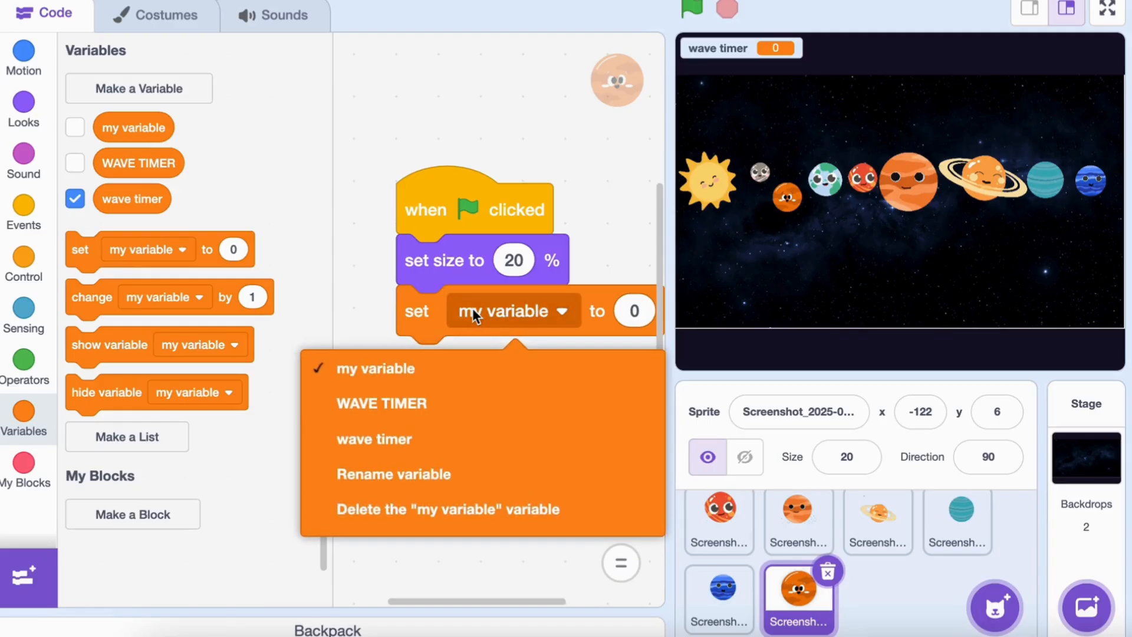
{"action": "left_click", "coordinate": [382, 402]}
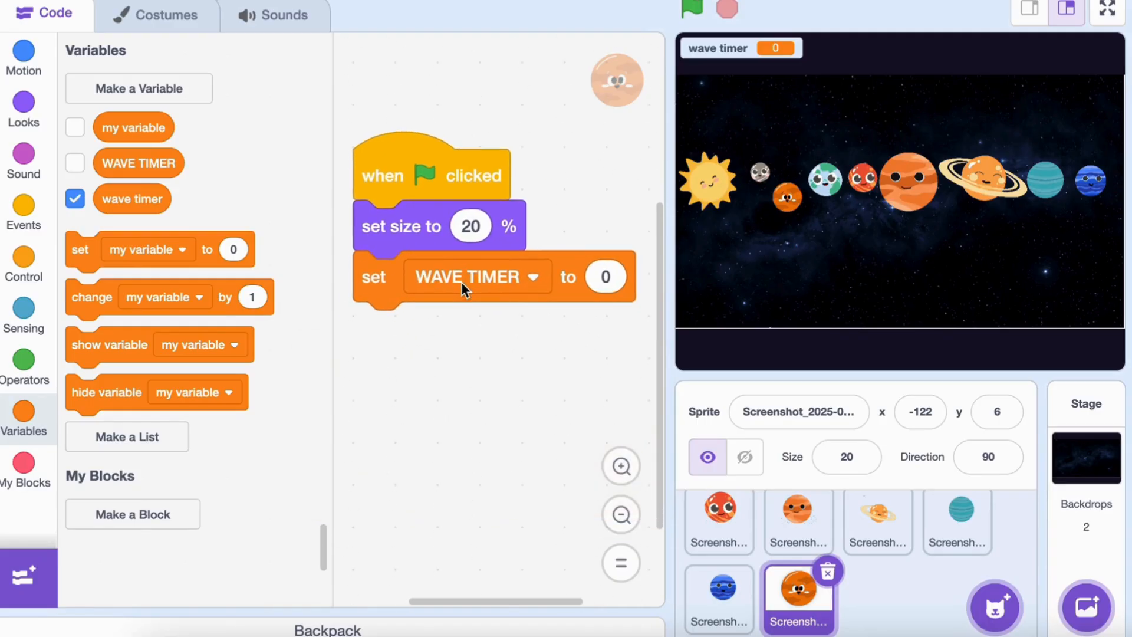
{"action": "left_click", "coordinate": [24, 266]}
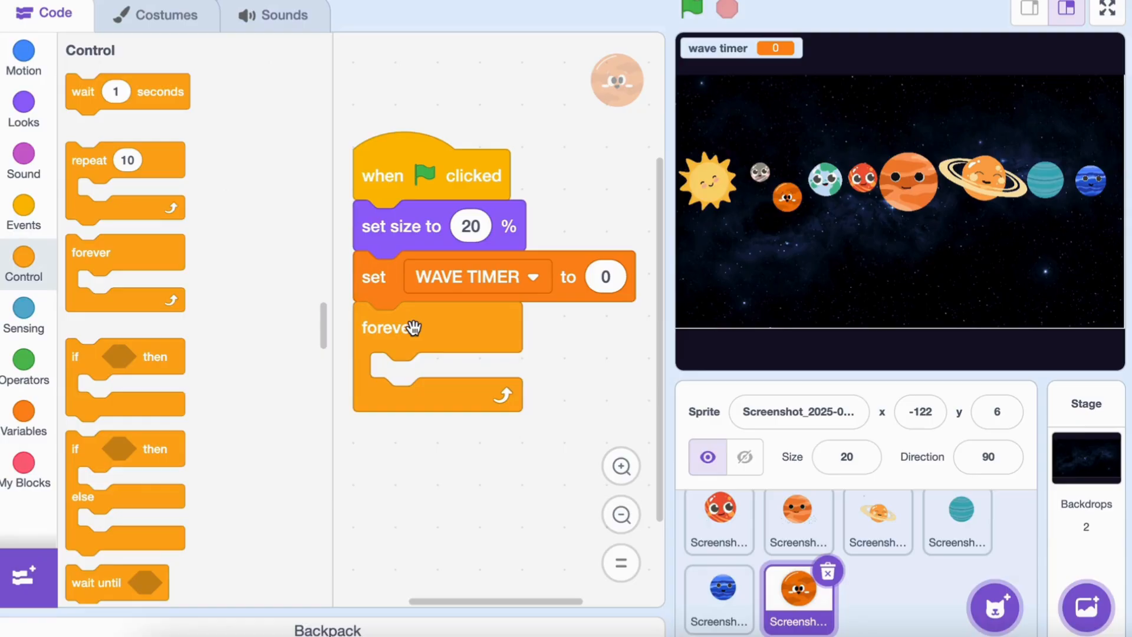
Make the forever loop set y to 14 + 20 × sin of WAVE TIMER.
{"action": "left_click", "coordinate": [23, 54]}
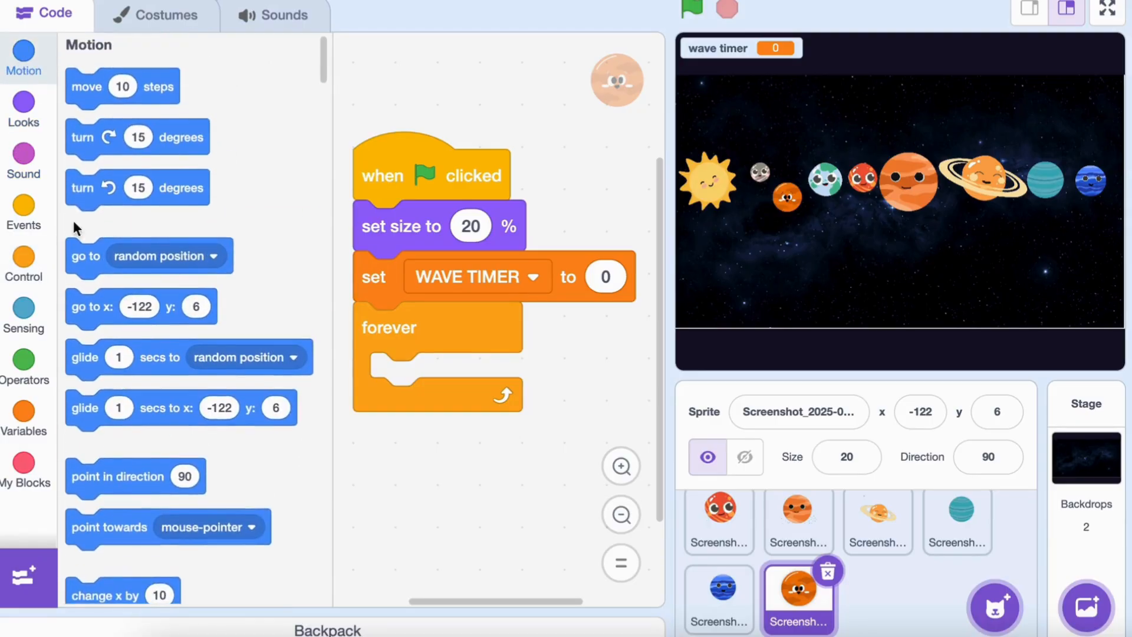
{"action": "scroll", "scroll_direction": "down", "scroll_amount": 3}
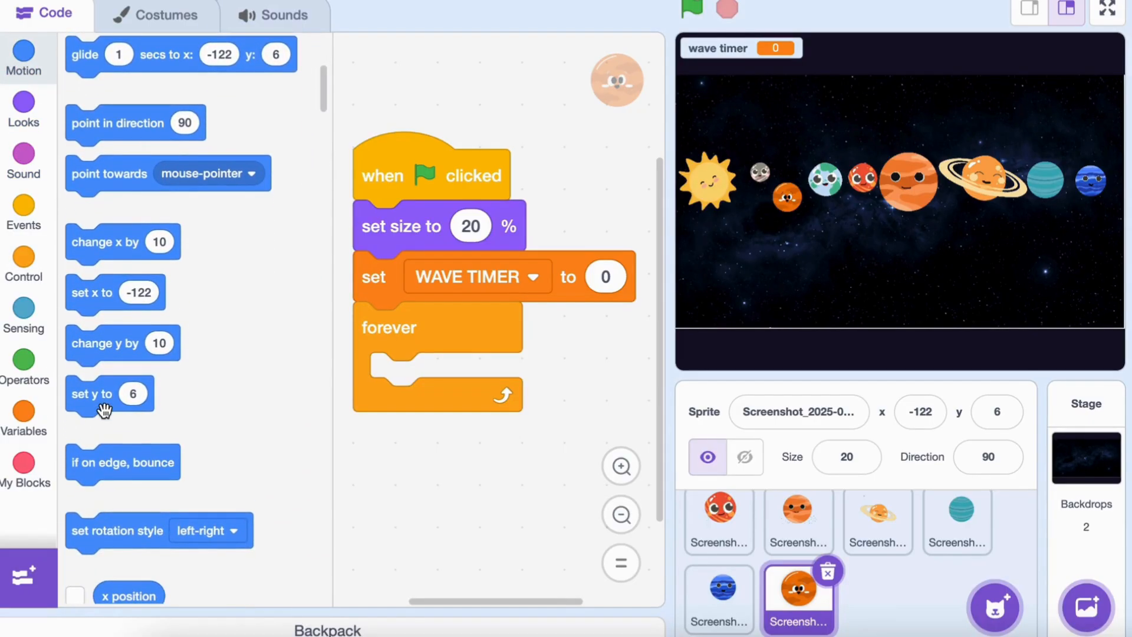
{"action": "left_click_drag", "start_coordinate": [105, 393], "coordinate": [418, 372]}
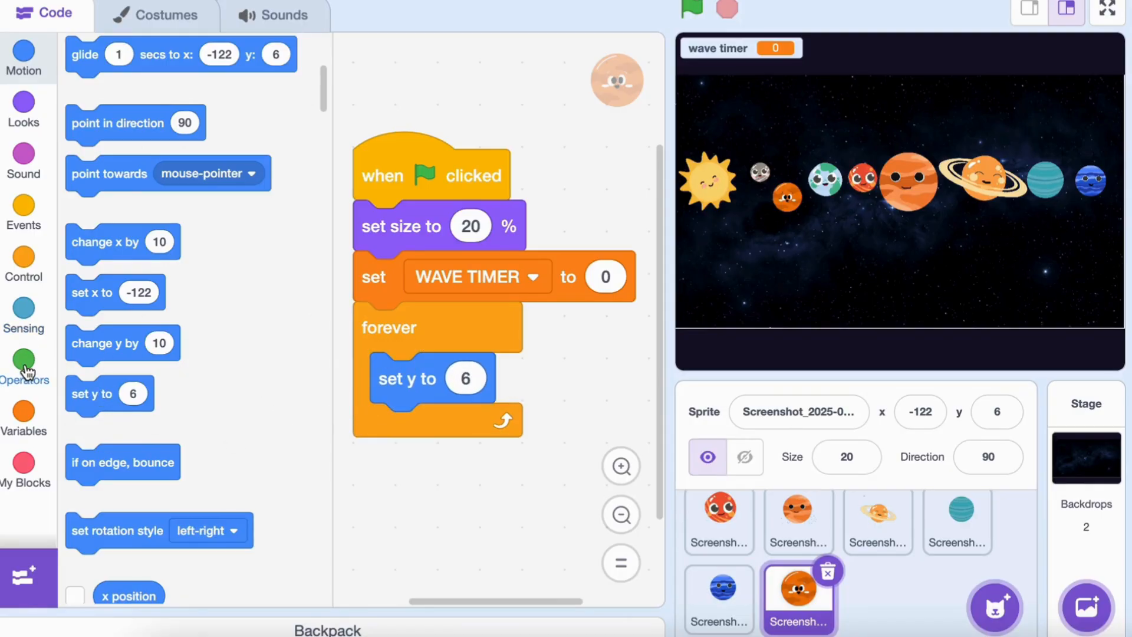
{"action": "left_click", "coordinate": [24, 365]}
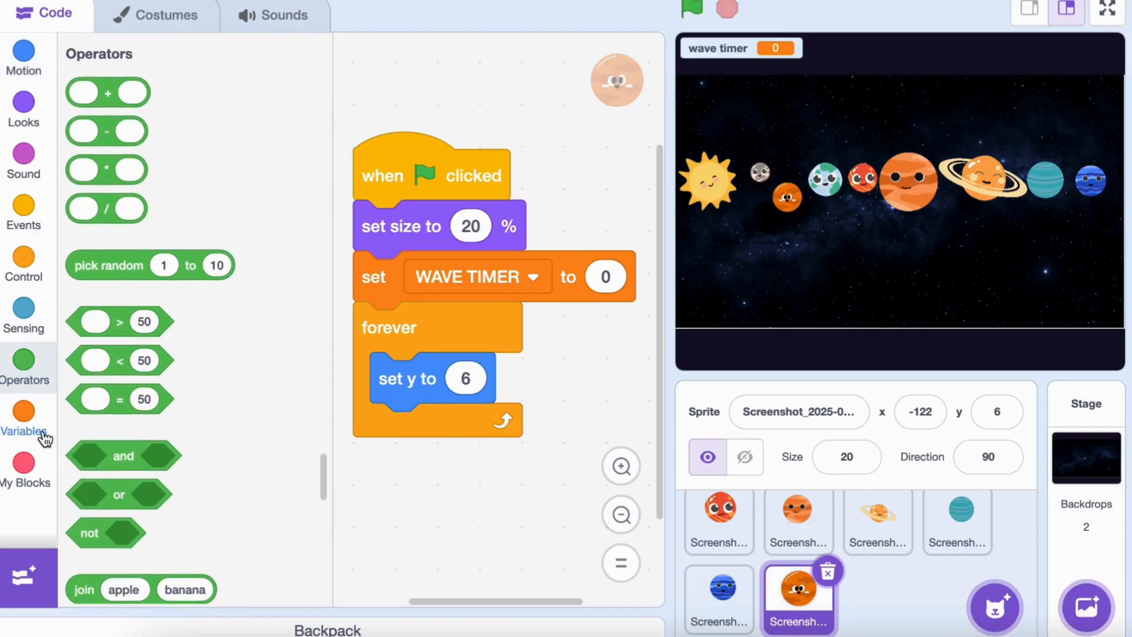
{"action": "scroll", "scroll_direction": "down", "scroll_amount": 3}
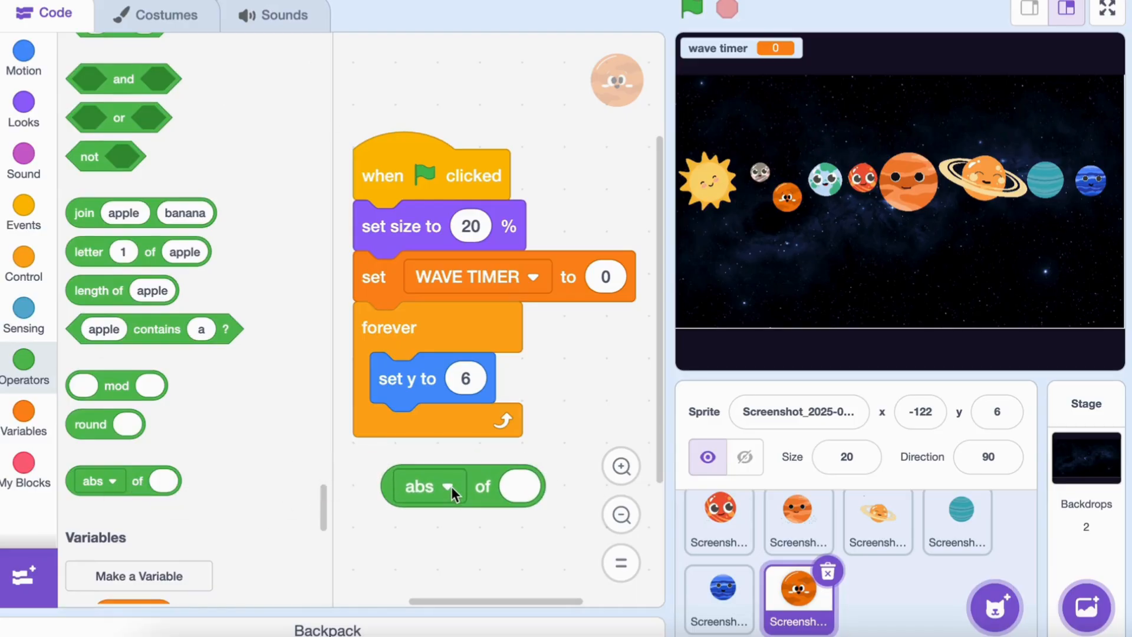
{"action": "left_click", "coordinate": [448, 485]}
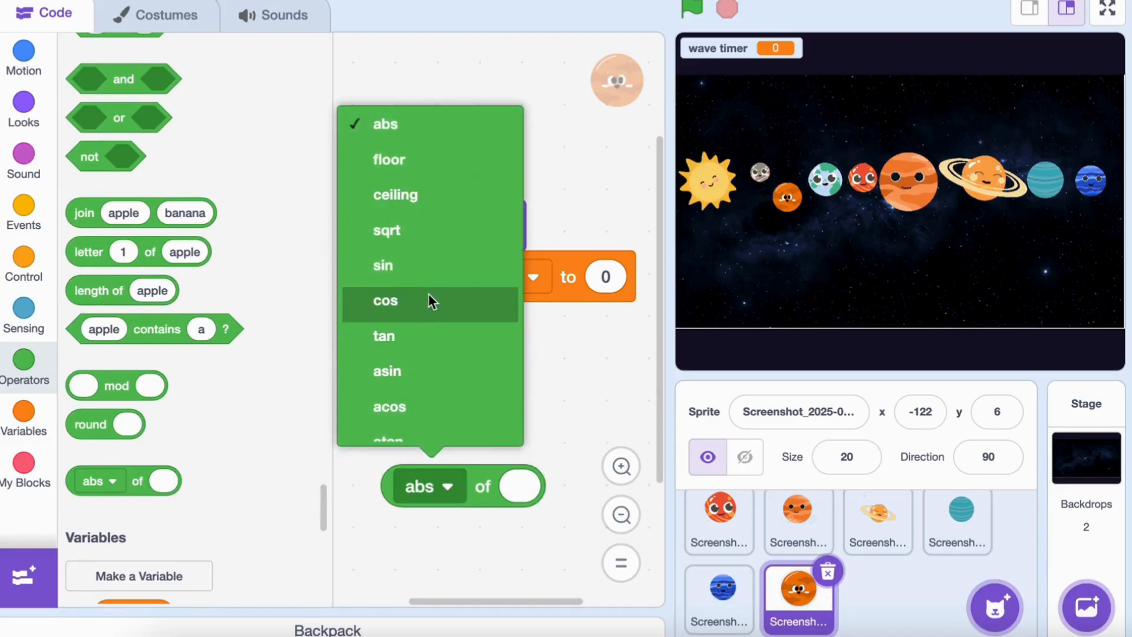
{"action": "left_click", "coordinate": [382, 265]}
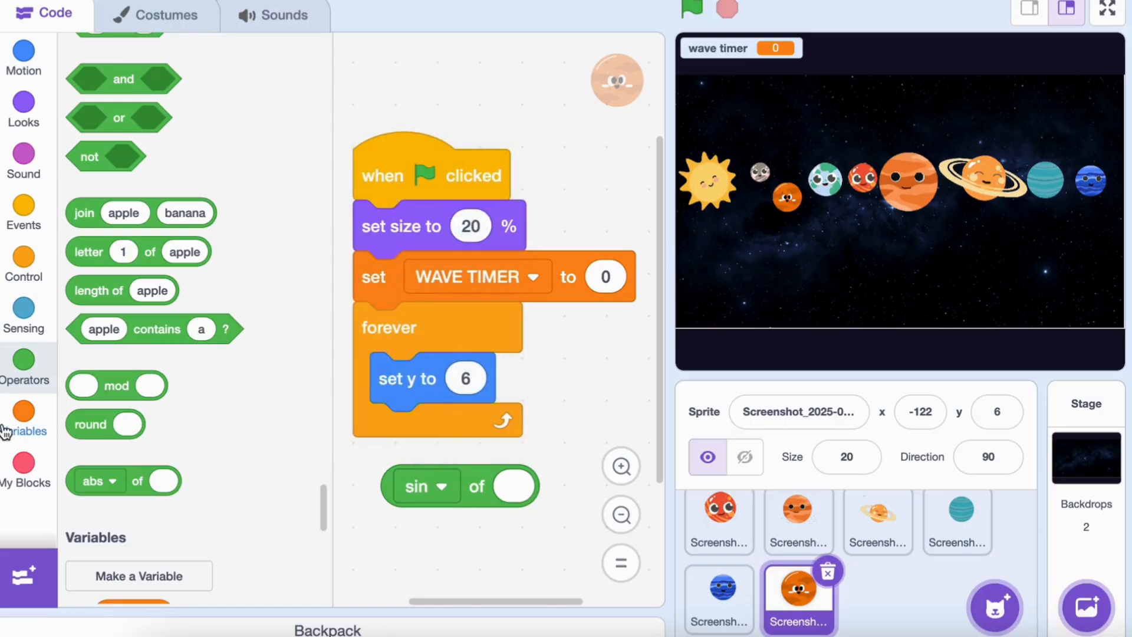
{"action": "left_click", "coordinate": [23, 418]}
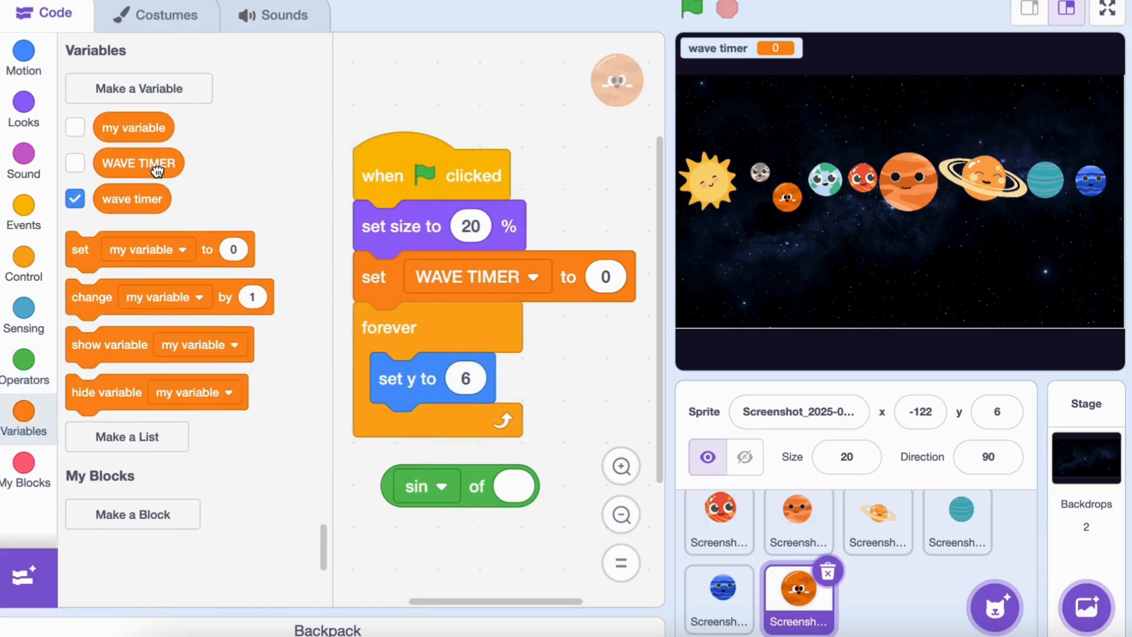
{"action": "left_click_drag", "start_coordinate": [138, 162], "coordinate": [556, 489]}
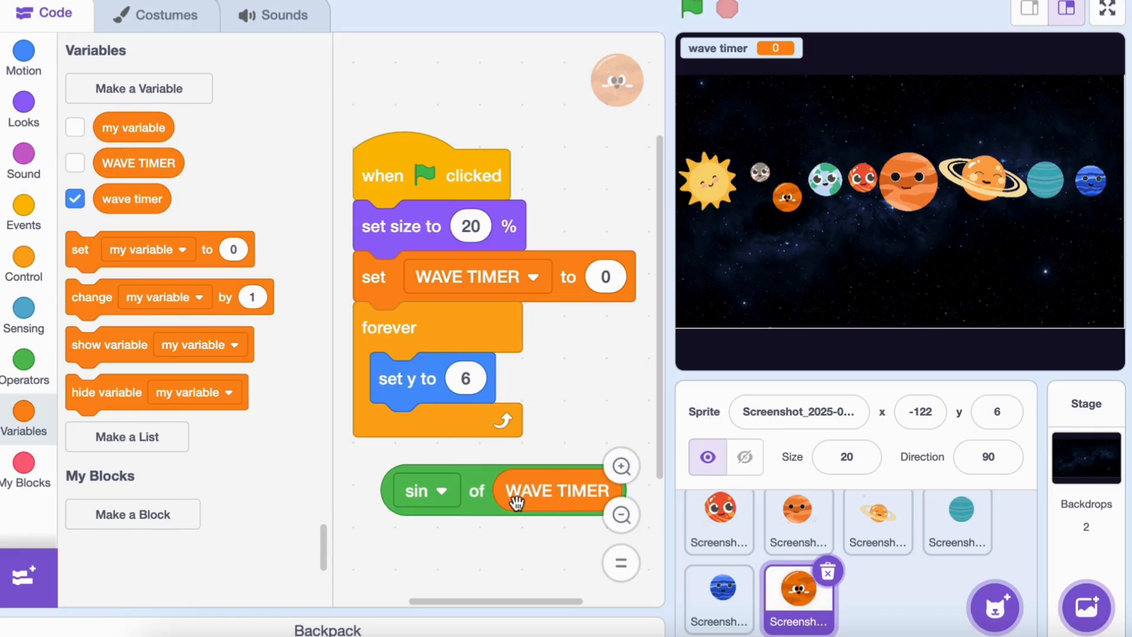
{"action": "left_click", "coordinate": [23, 367]}
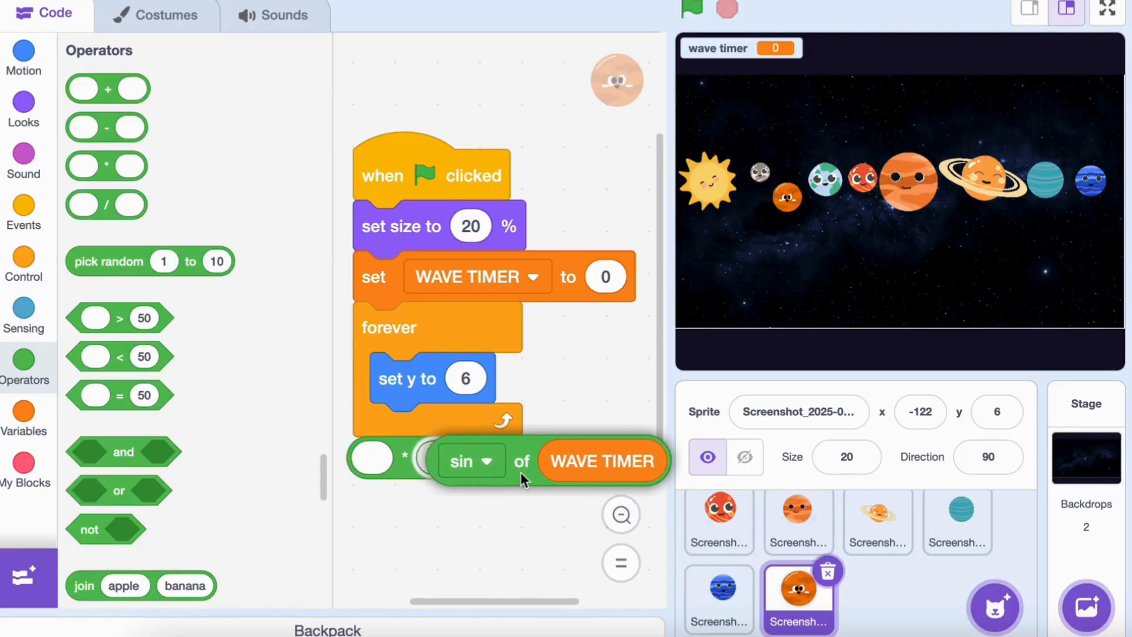
{"action": "type", "text": "20"}
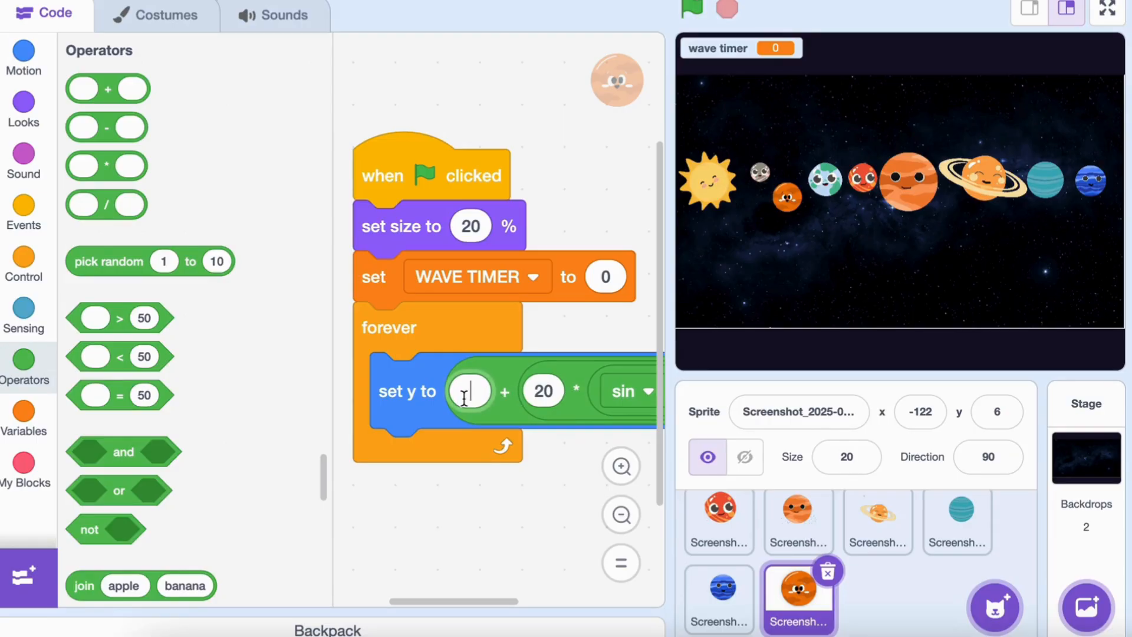
{"action": "type", "text": "14"}
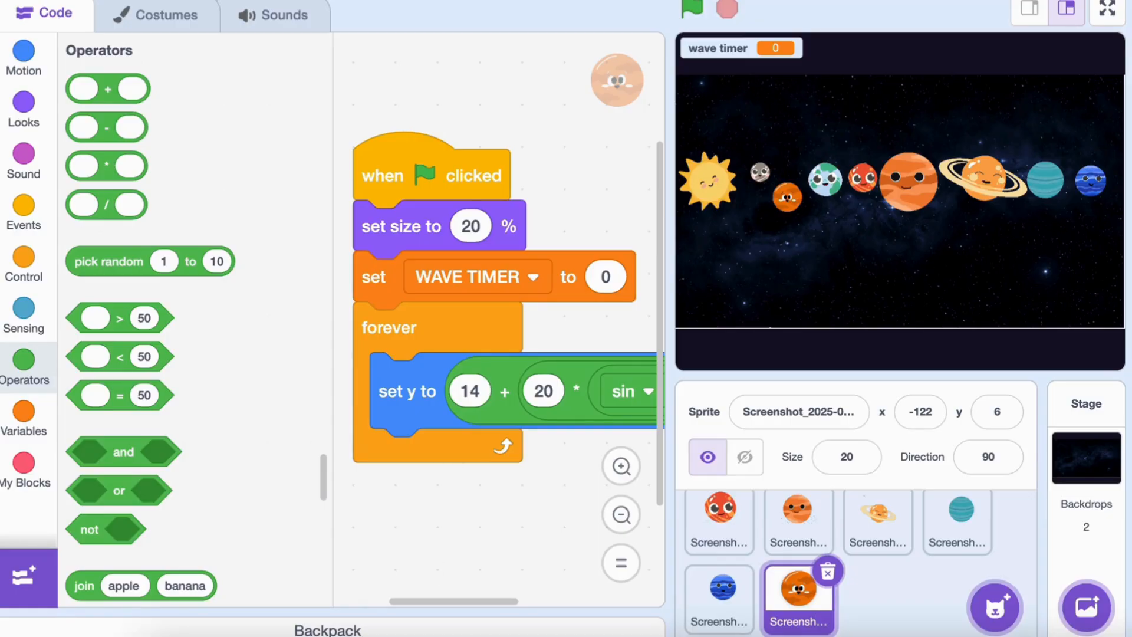
{"action": "mouse_move", "coordinate": [24, 430]}
{"action": "type", "text": "5"}
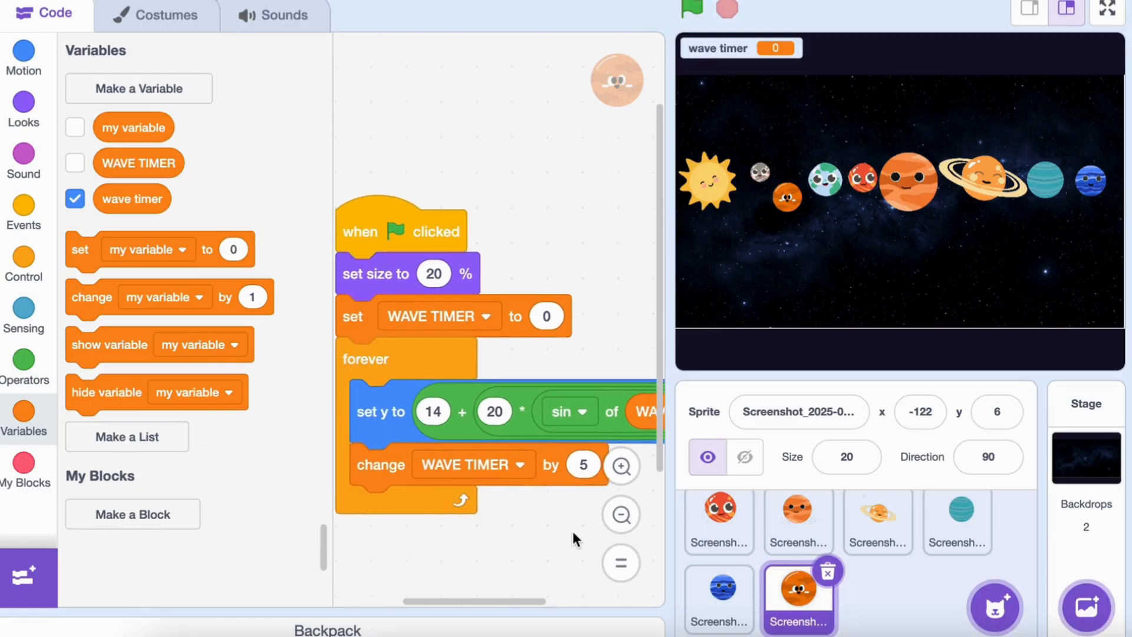
Place a second 'when green flag clicked' hat block below the bobbing loop.
{"action": "left_click_drag", "start_coordinate": [402, 231], "coordinate": [446, 311]}
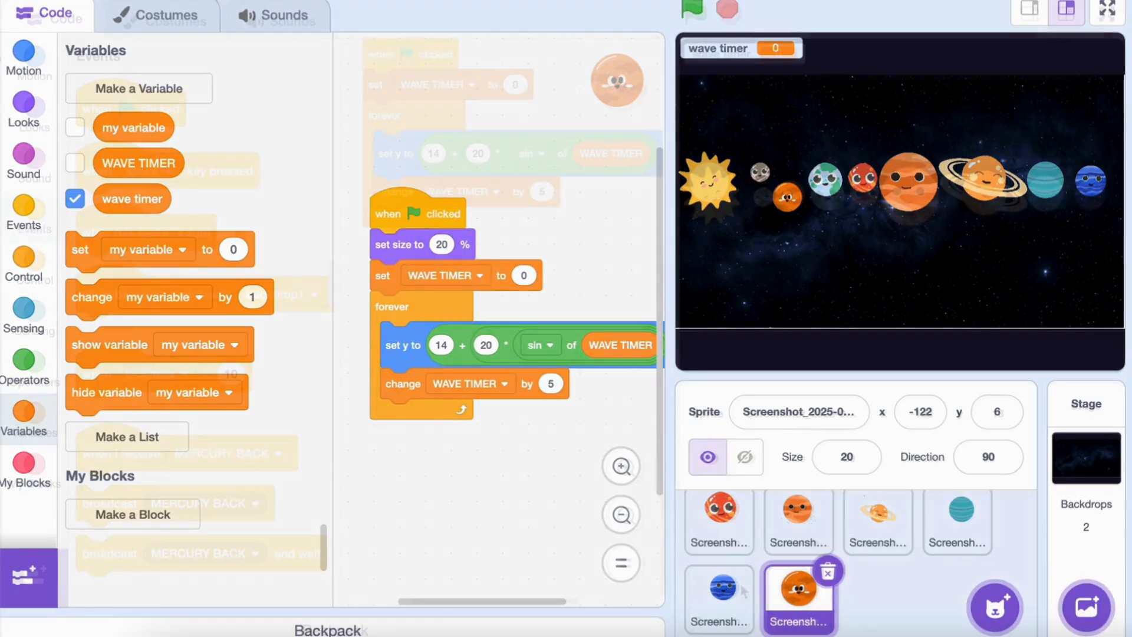
{"action": "left_click", "coordinate": [35, 215]}
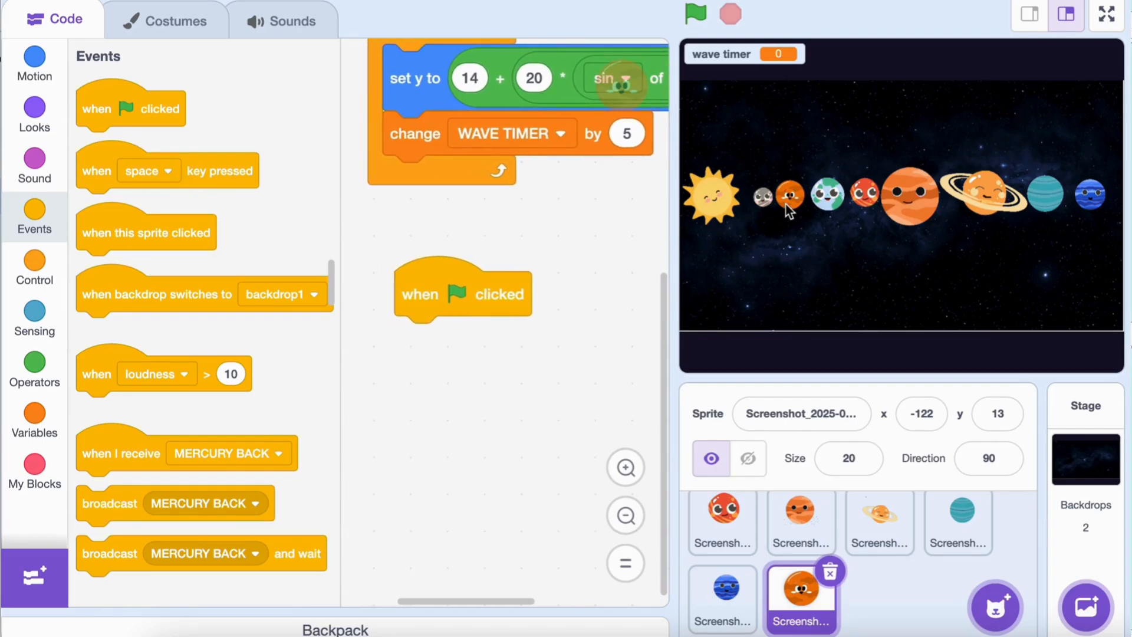
Make the second green-flag script go to x -119, y 10 and set size to 20%.
{"action": "left_click", "coordinate": [748, 457]}
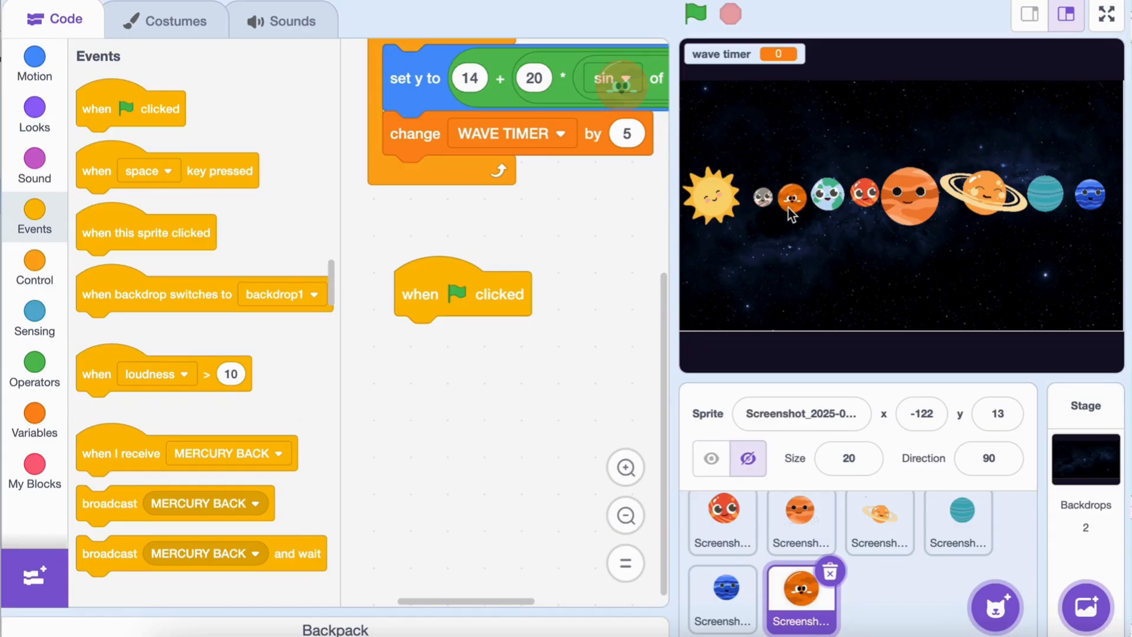
{"action": "left_click", "coordinate": [35, 64]}
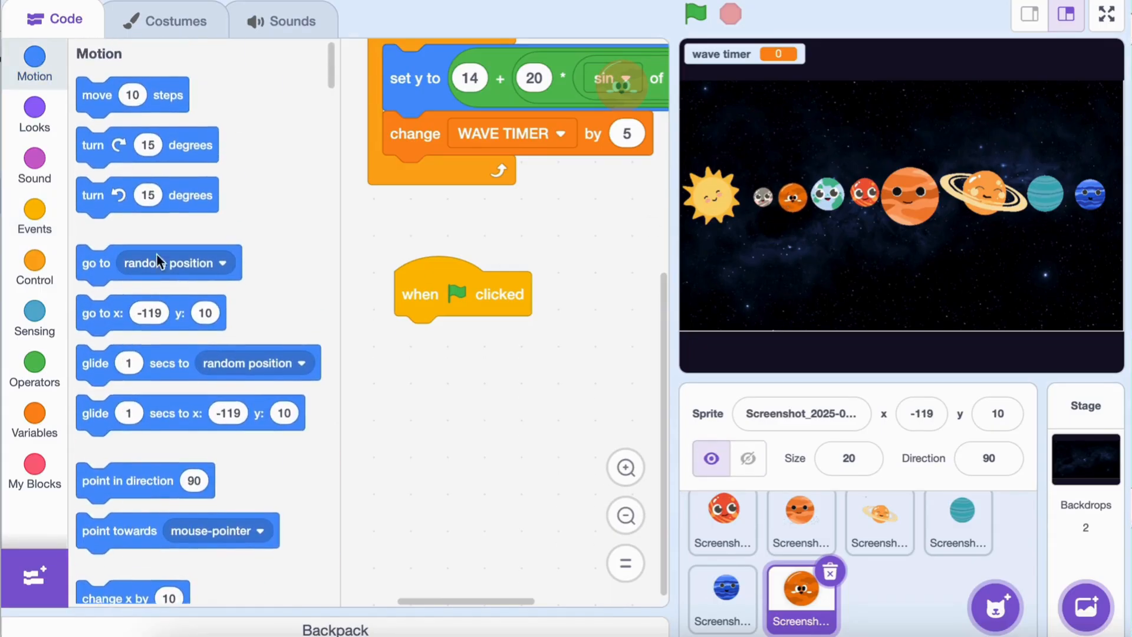
{"action": "left_click_drag", "start_coordinate": [149, 312], "coordinate": [437, 389]}
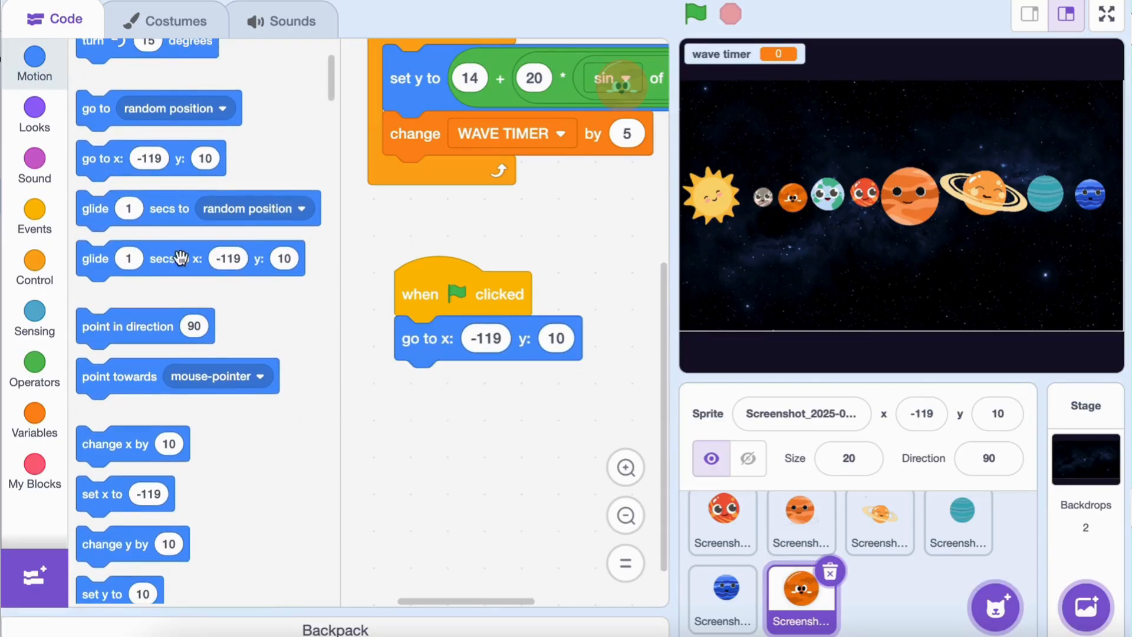
{"action": "left_click", "coordinate": [34, 114]}
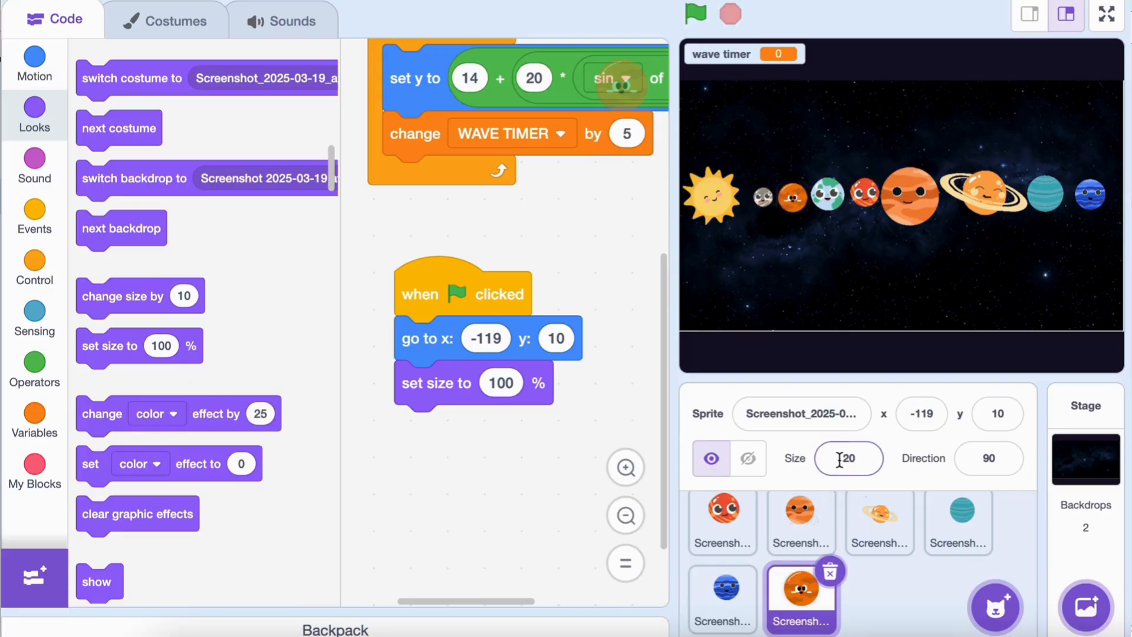
{"action": "type", "text": "2"}
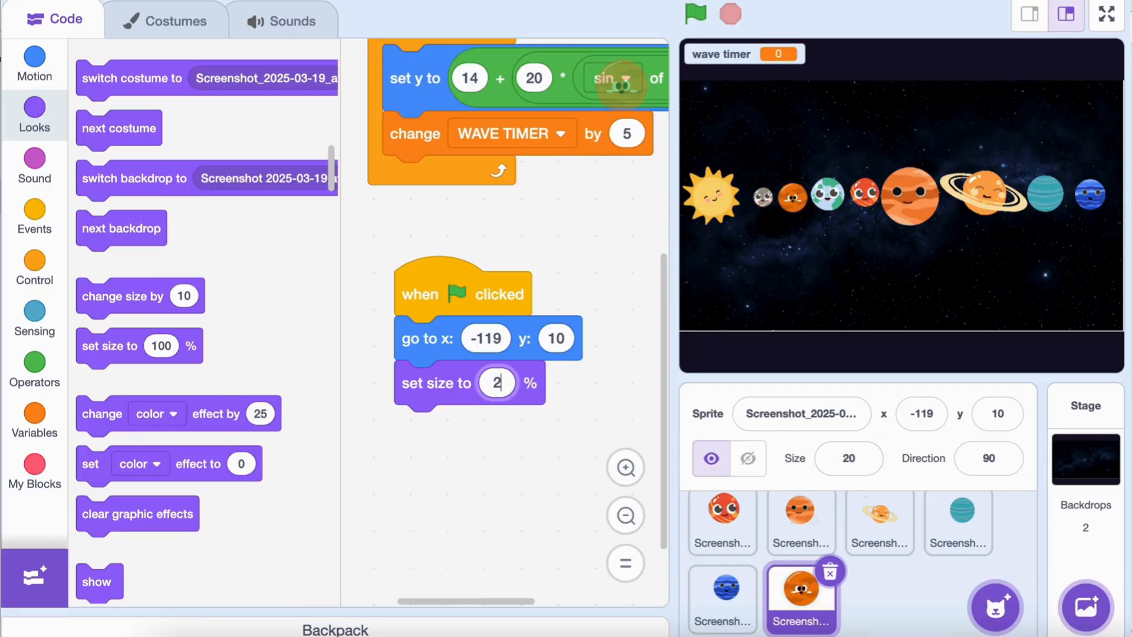
{"action": "left_click", "coordinate": [34, 216]}
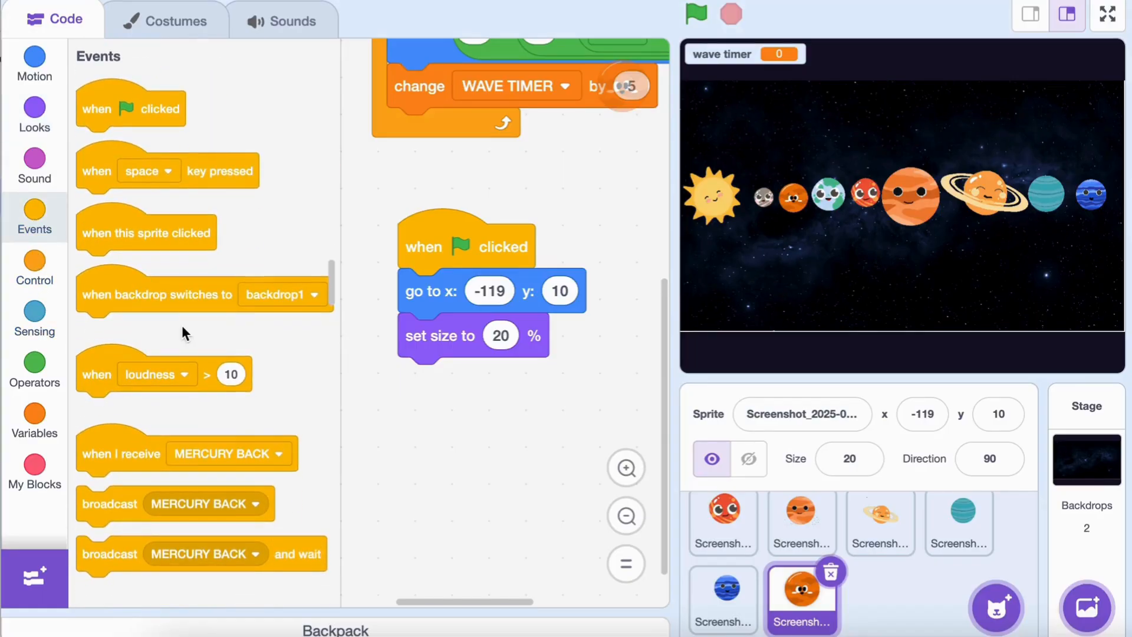
Add a broadcast block and create the new 'venus clicked' message for it.
{"action": "left_click_drag", "start_coordinate": [146, 232], "coordinate": [472, 451]}
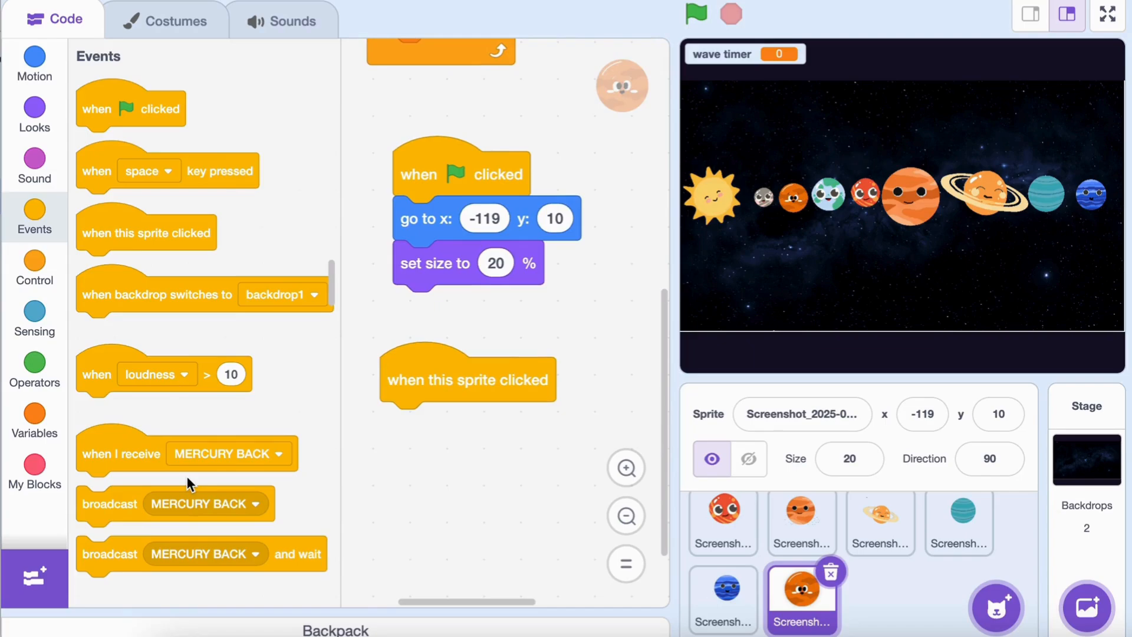
{"action": "scroll", "scroll_direction": "down", "scroll_amount": 3}
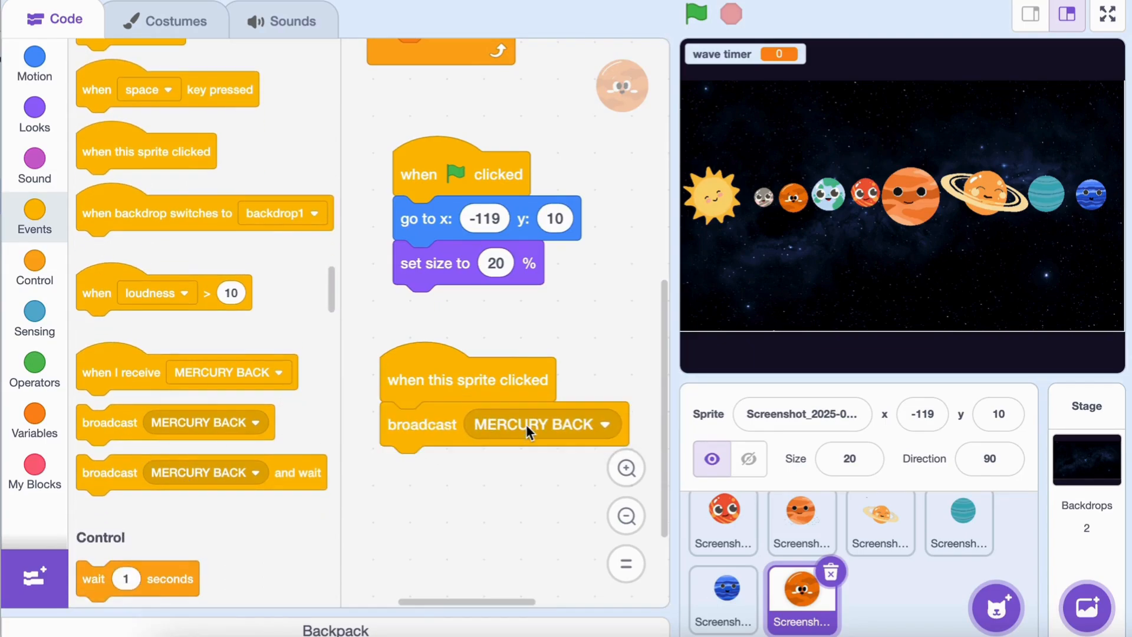
{"action": "left_click", "coordinate": [598, 424]}
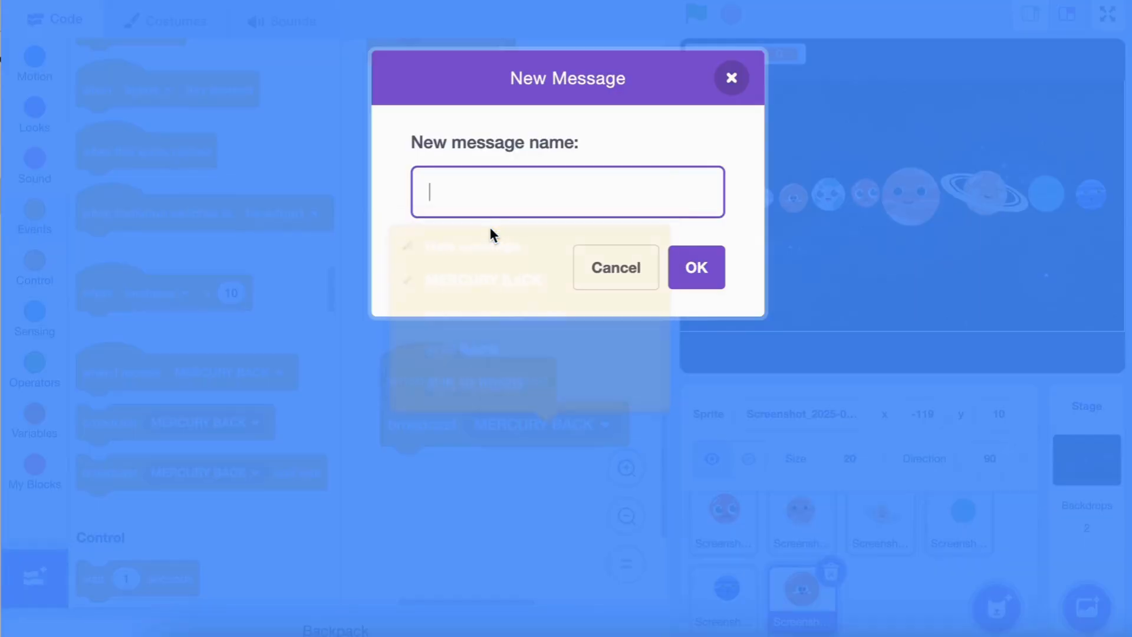
{"action": "type", "text": "venus"}
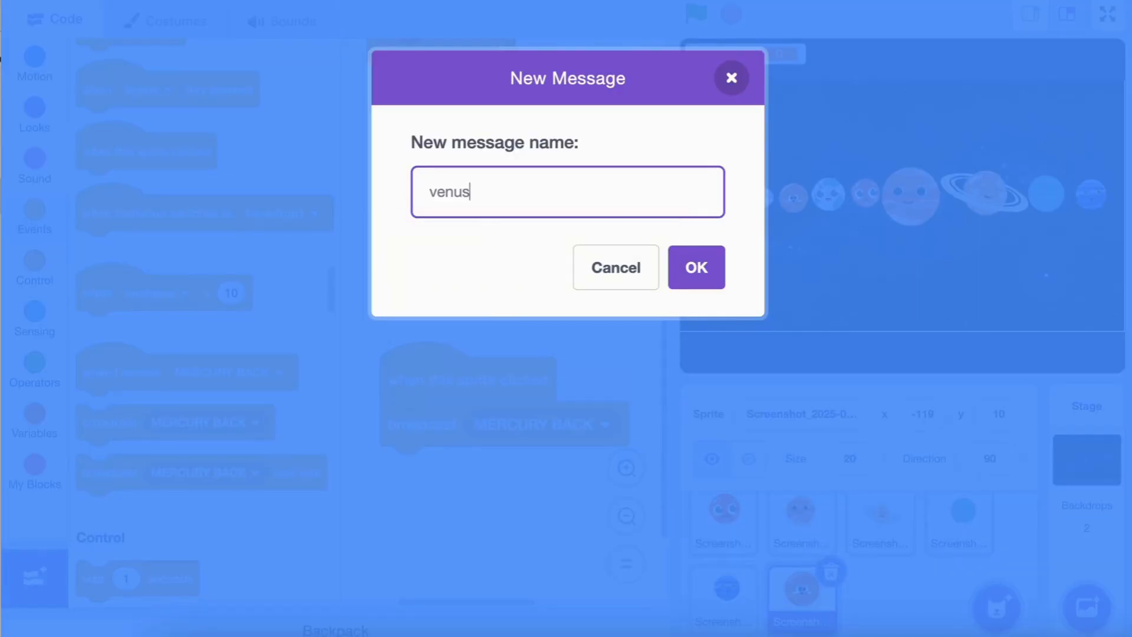
{"action": "type", "text": "clicked"}
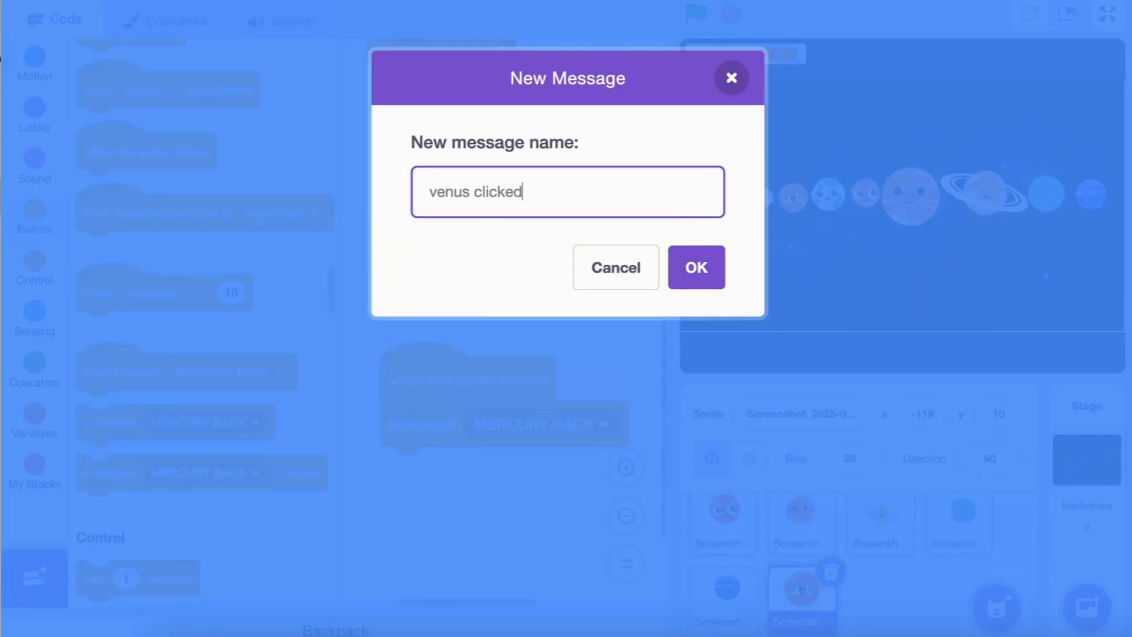
{"action": "left_click", "coordinate": [694, 267]}
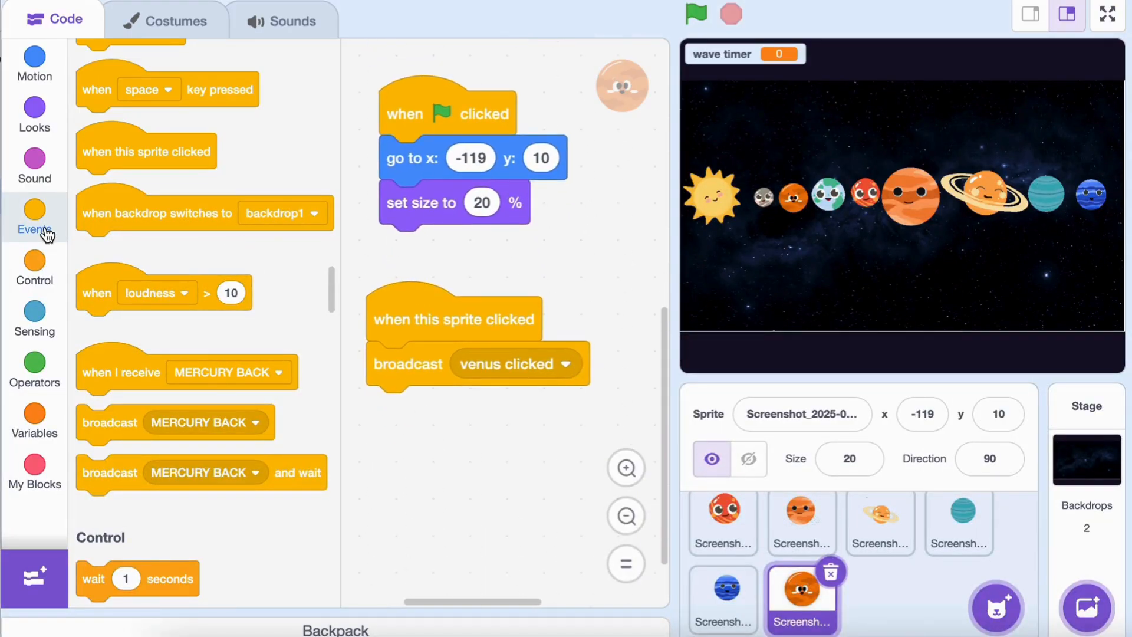
Add a repeat-until size = 100 loop that changes the planet's size by 1.
{"action": "left_click", "coordinate": [34, 269]}
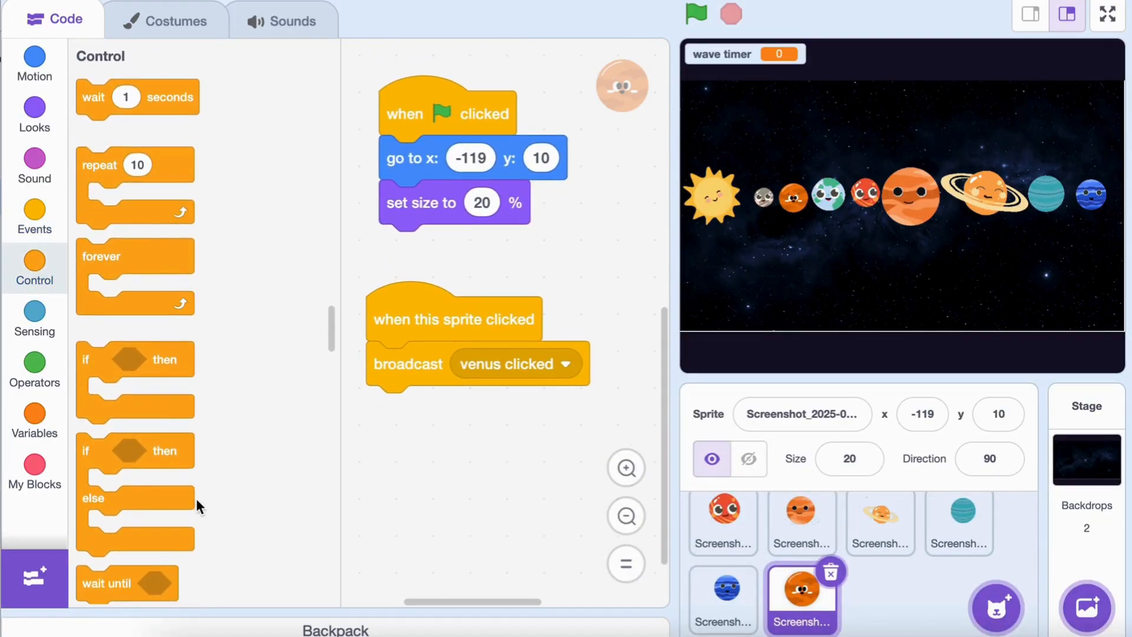
{"action": "left_click_drag", "start_coordinate": [135, 479], "coordinate": [443, 422]}
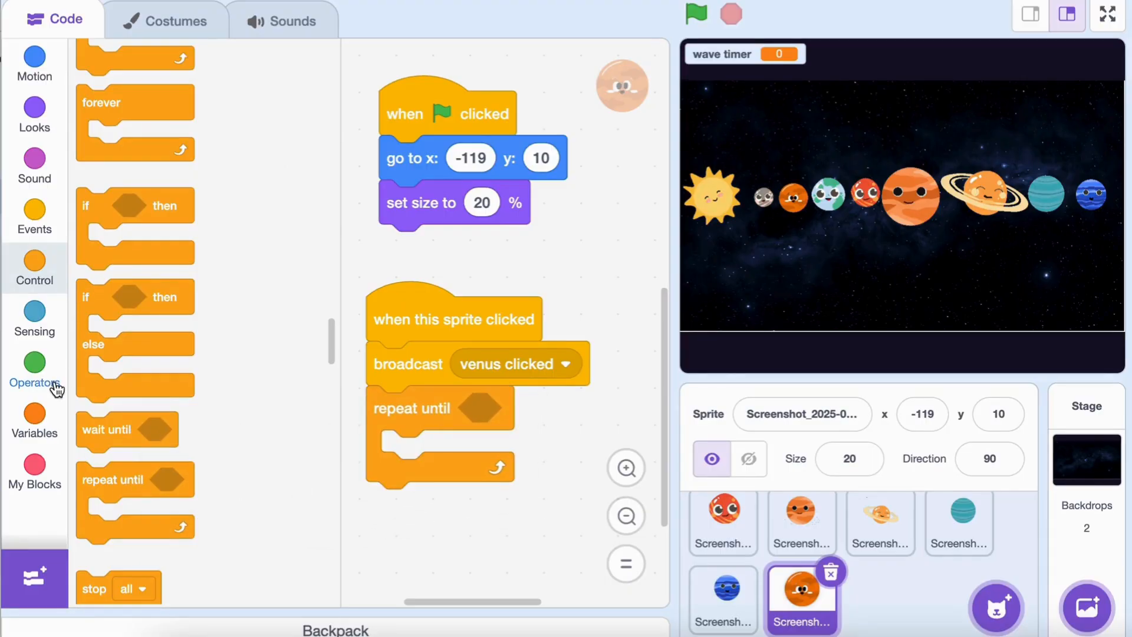
{"action": "left_click", "coordinate": [35, 370]}
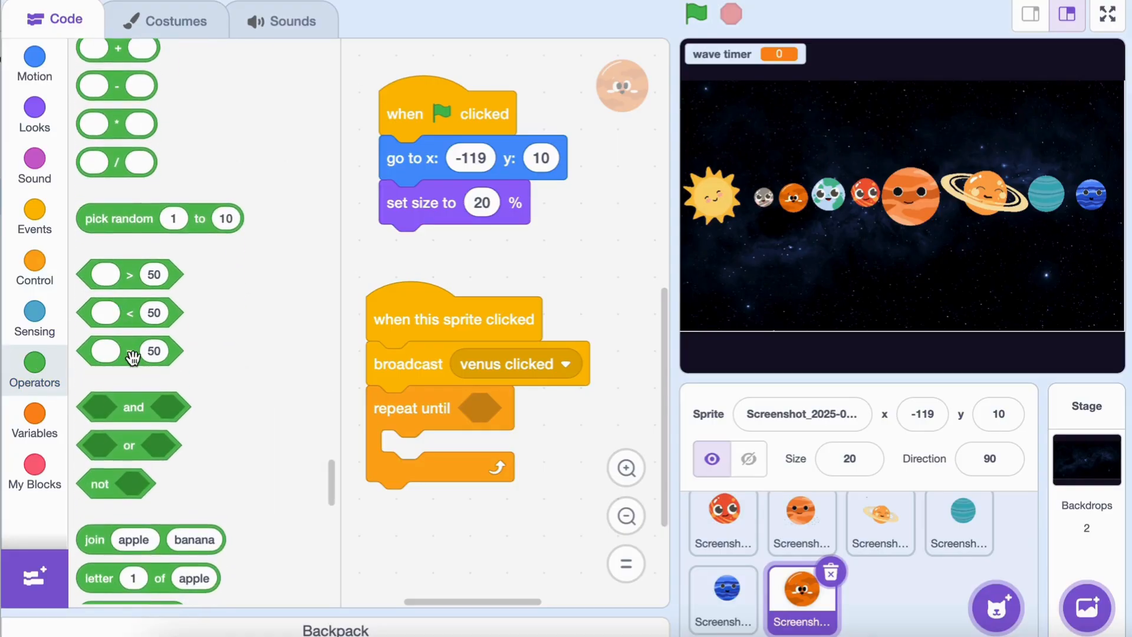
{"action": "left_click_drag", "start_coordinate": [129, 351], "coordinate": [491, 408]}
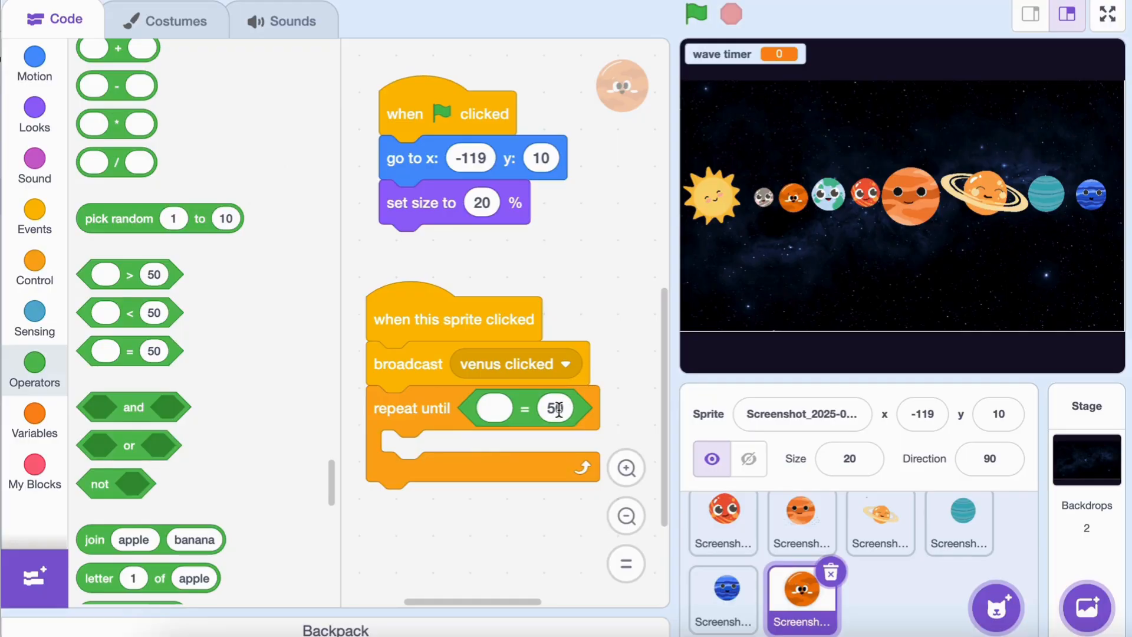
{"action": "type", "text": "100-"}
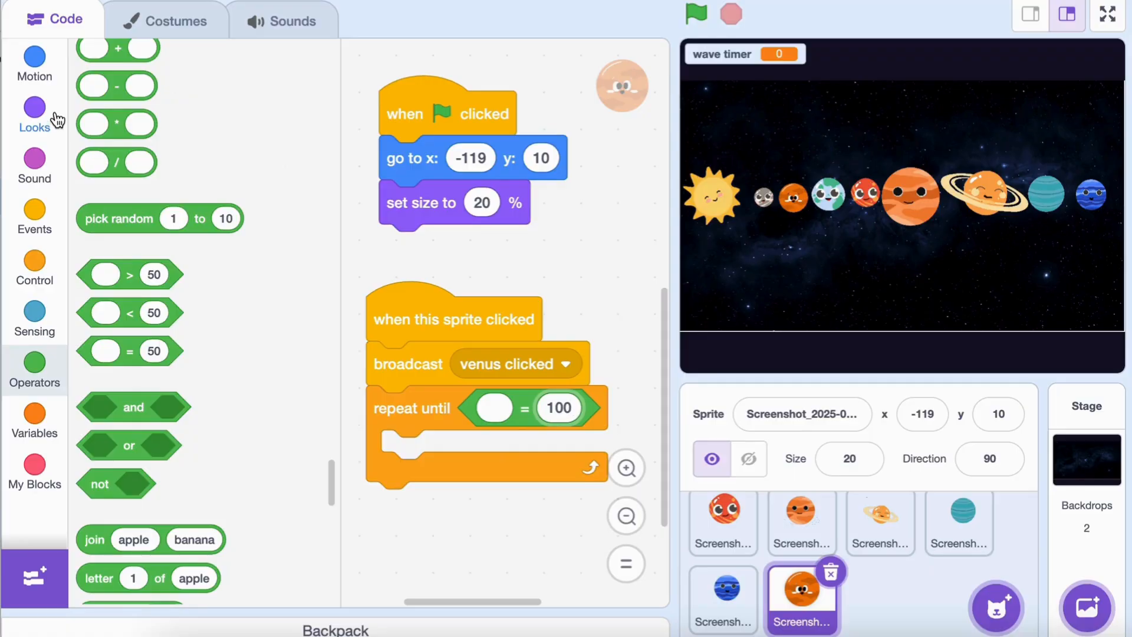
{"action": "left_click", "coordinate": [34, 115]}
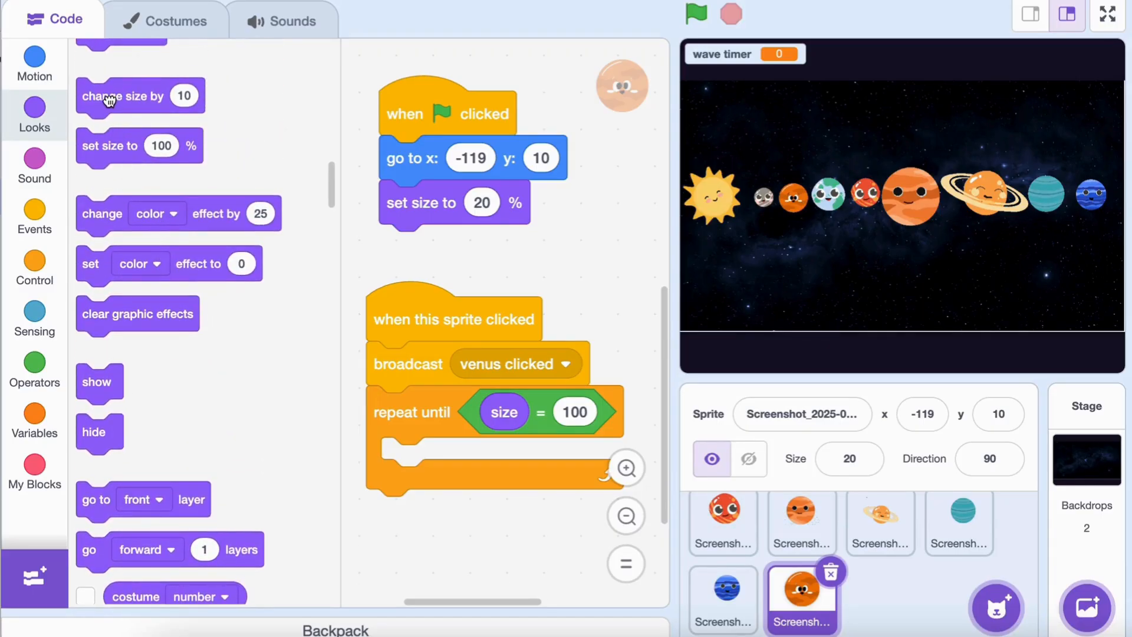
{"action": "left_click_drag", "start_coordinate": [137, 94], "coordinate": [455, 459]}
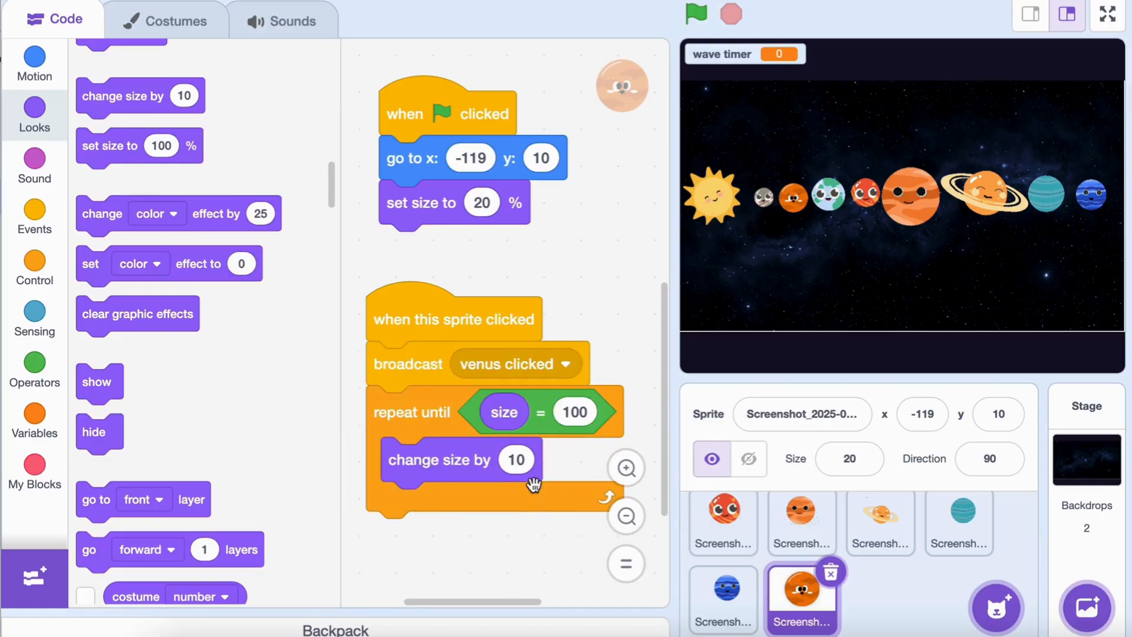
{"action": "left_click", "coordinate": [515, 459]}
{"action": "type", "text": "1"}
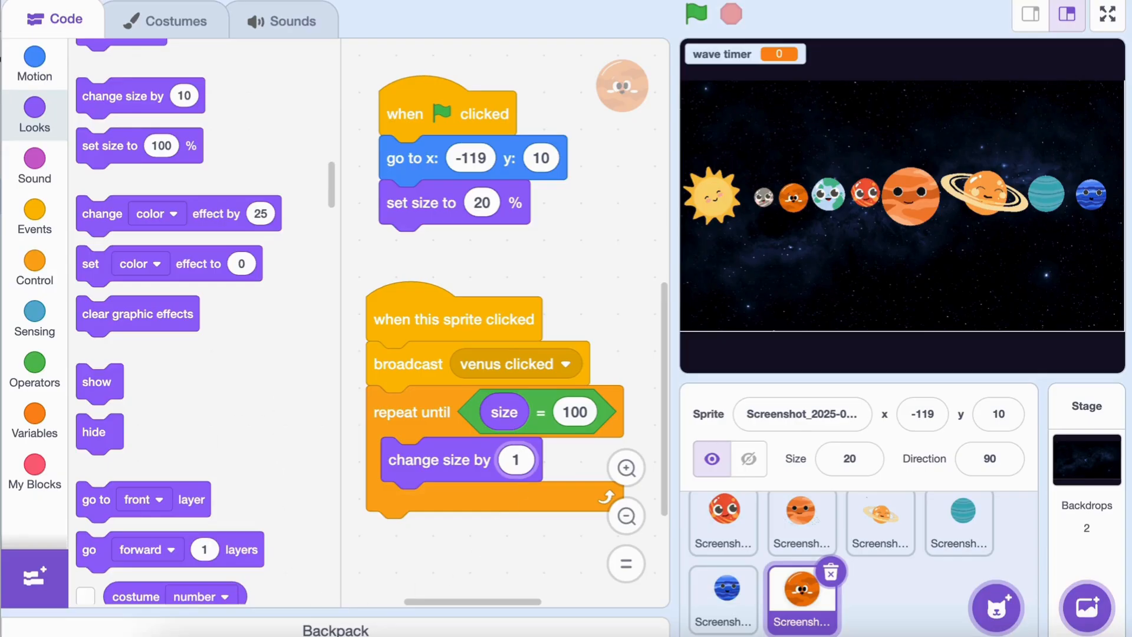
{"action": "left_click", "coordinate": [34, 64]}
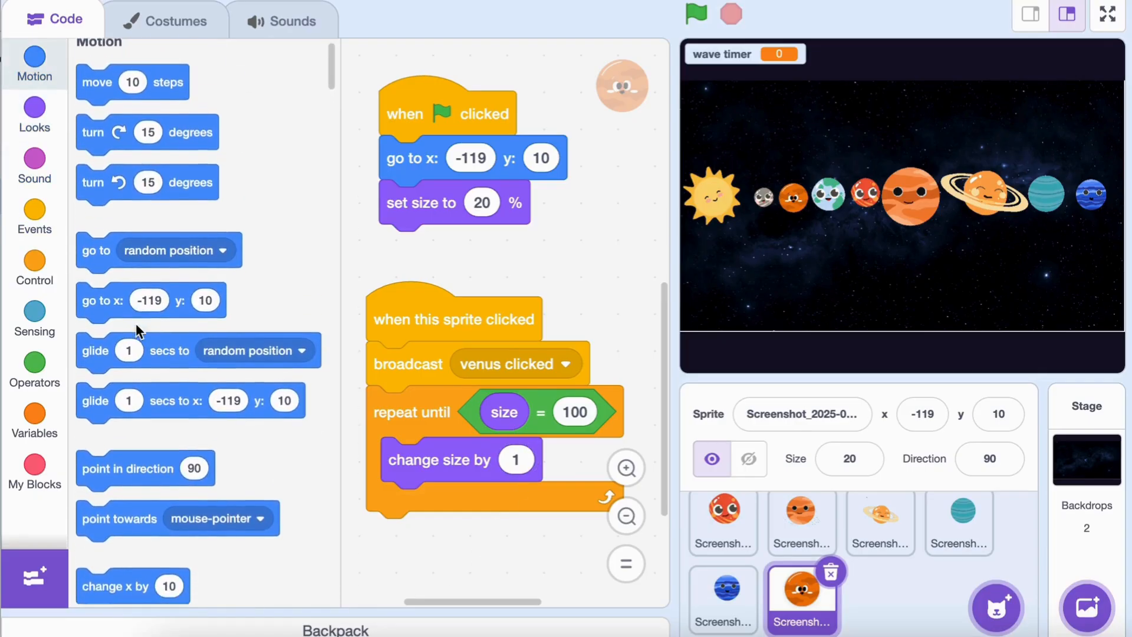
{"action": "scroll", "scroll_direction": "down", "scroll_amount": 3}
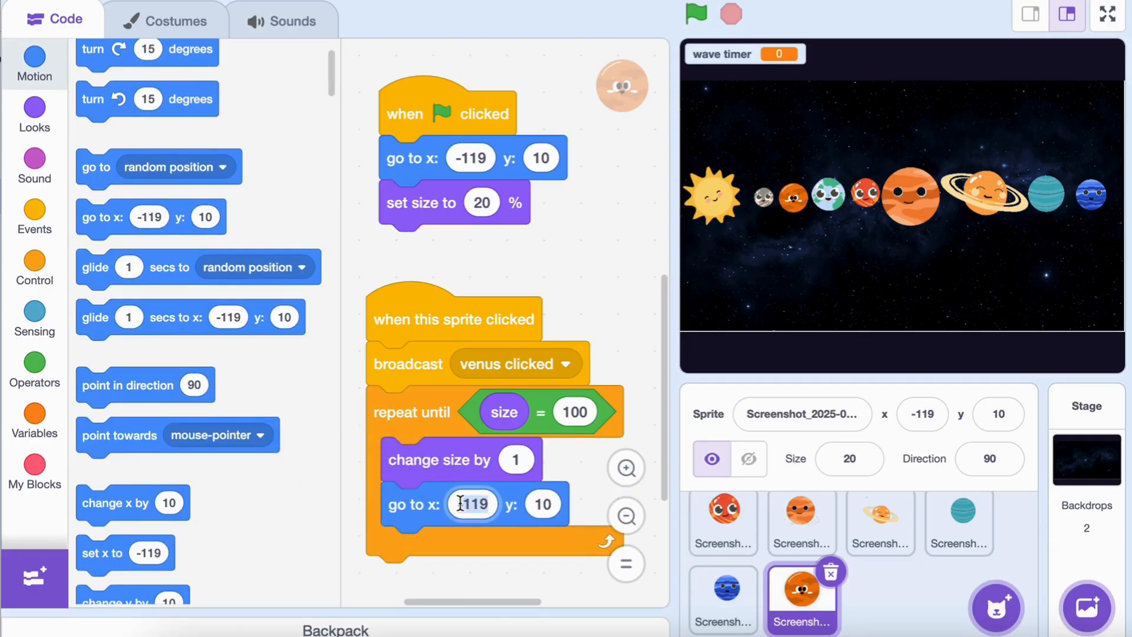
Set the loop's go-to position to 0, 0; make another planet hide on venus clicked.
{"action": "type", "text": "0"}
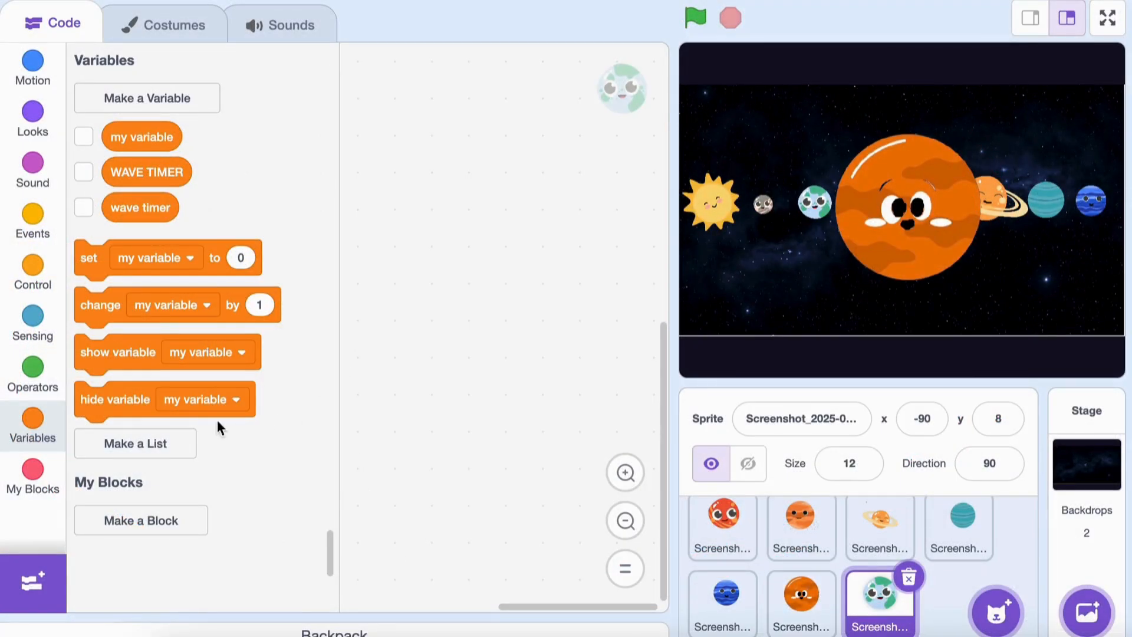
{"action": "mouse_move", "coordinate": [33, 274]}
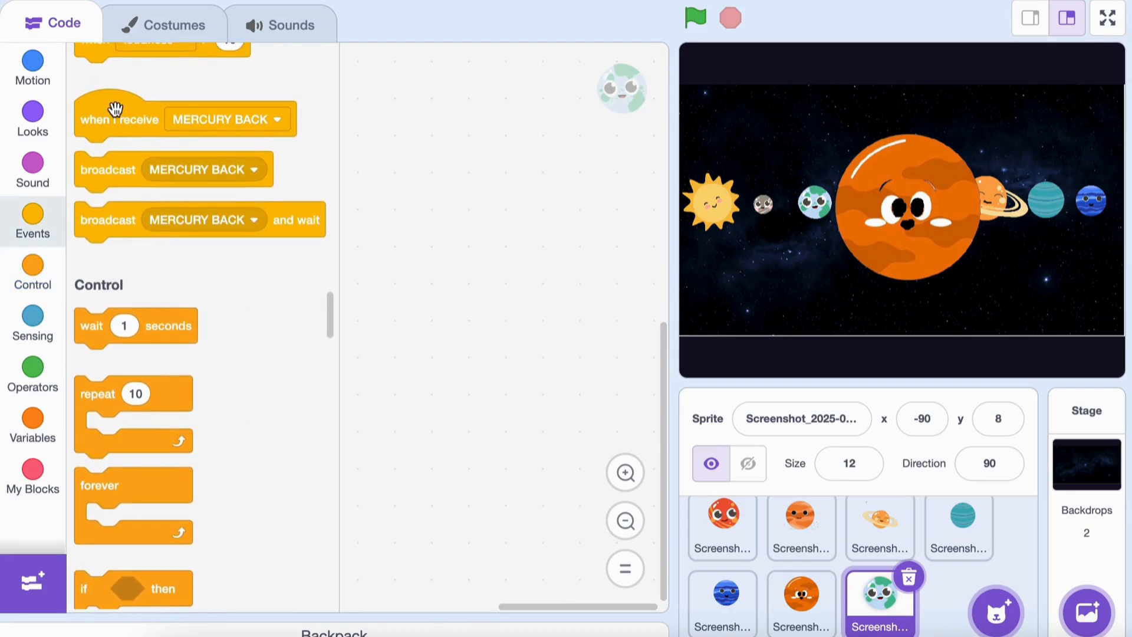
{"action": "left_click_drag", "start_coordinate": [119, 119], "coordinate": [476, 203]}
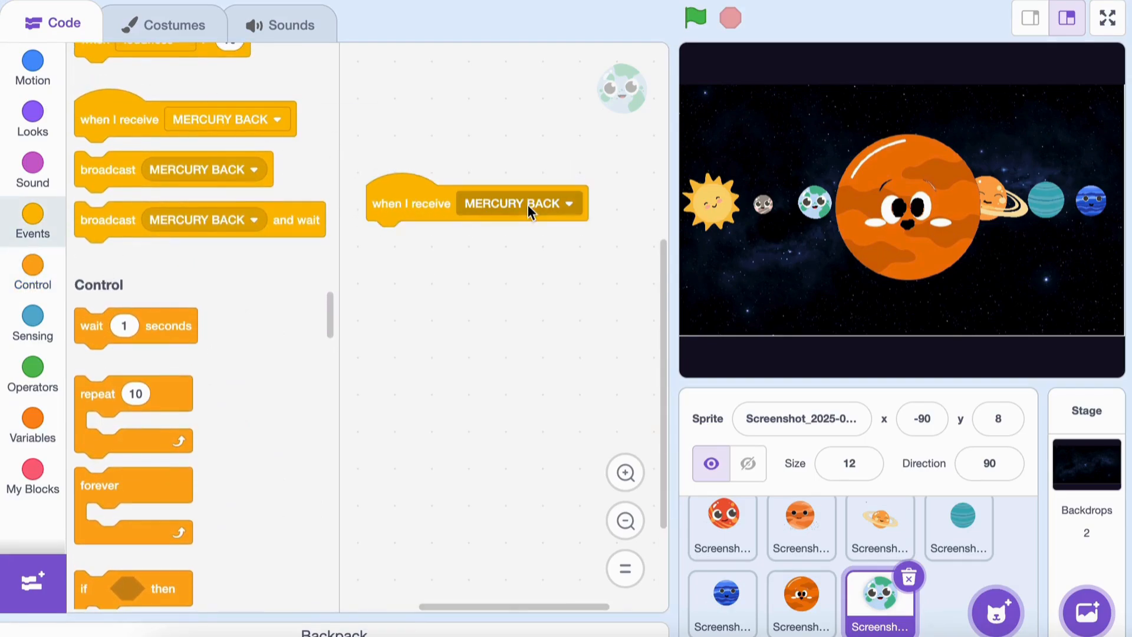
{"action": "left_click", "coordinate": [567, 202]}
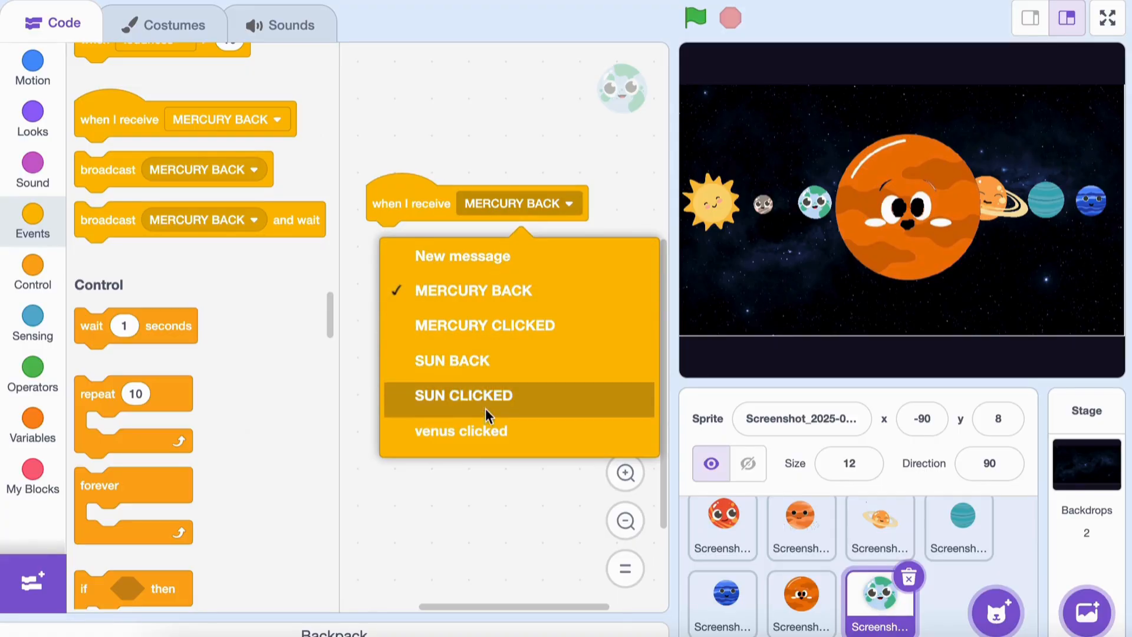
{"action": "left_click", "coordinate": [461, 431]}
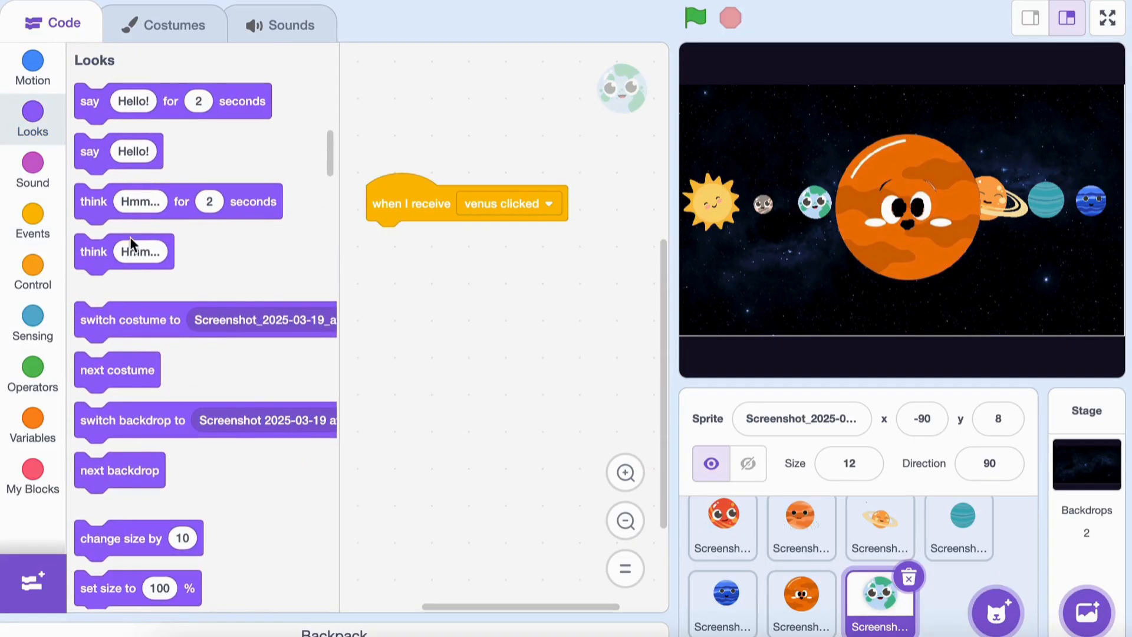
{"action": "scroll", "scroll_direction": "down", "scroll_amount": 3}
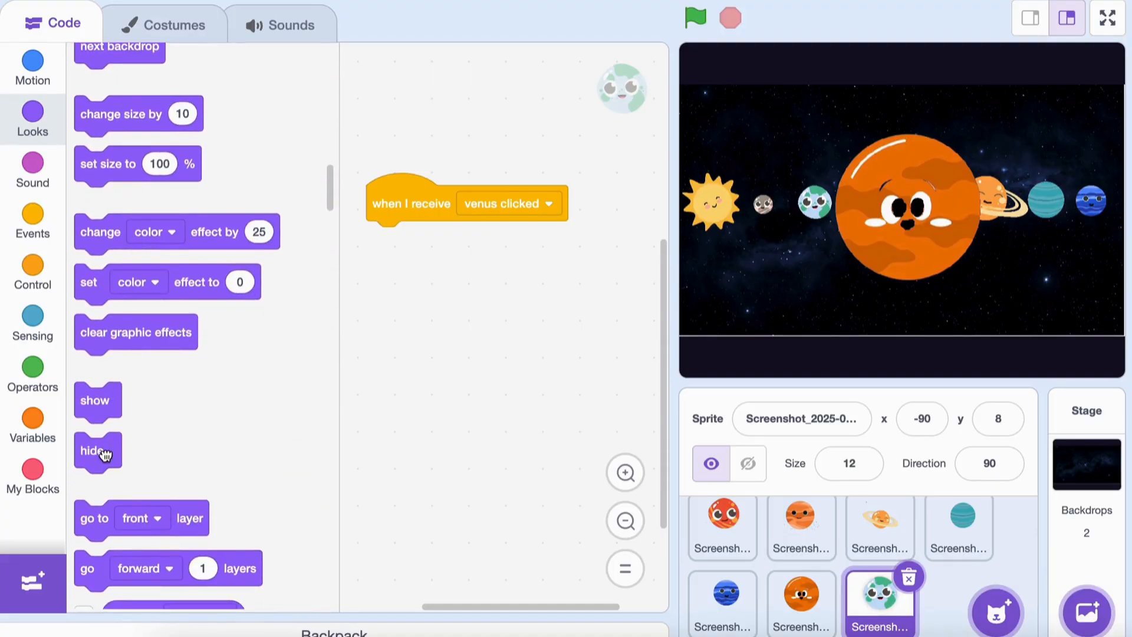
{"action": "left_click_drag", "start_coordinate": [97, 451], "coordinate": [386, 245]}
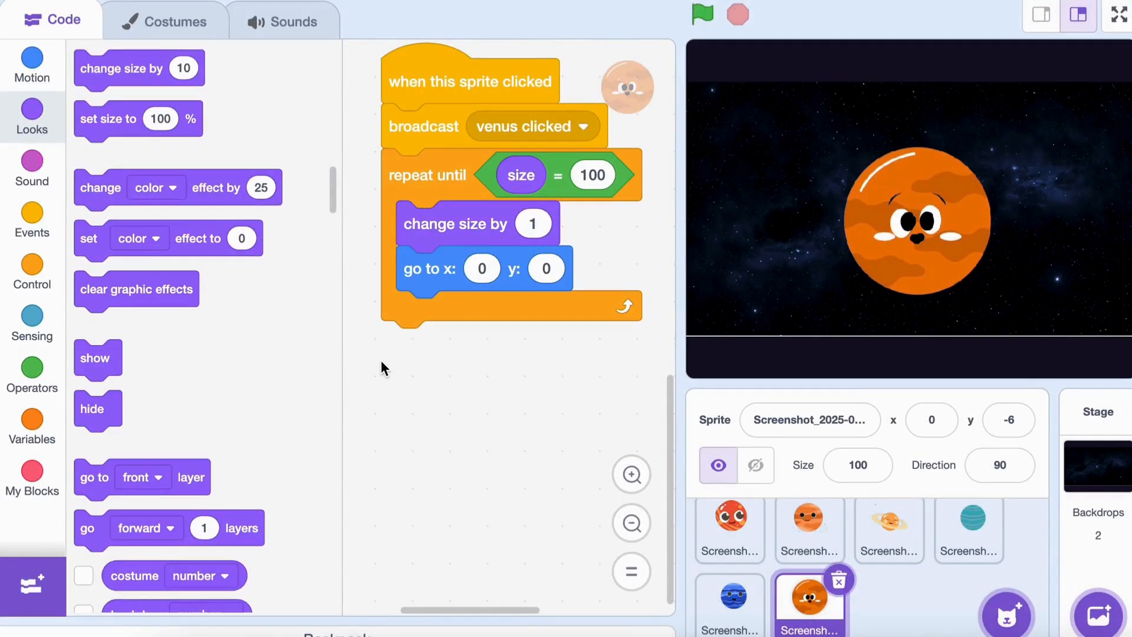
Add a 'when I receive venus clicked' script with a play-sound-until-done block.
{"action": "left_click", "coordinate": [31, 220]}
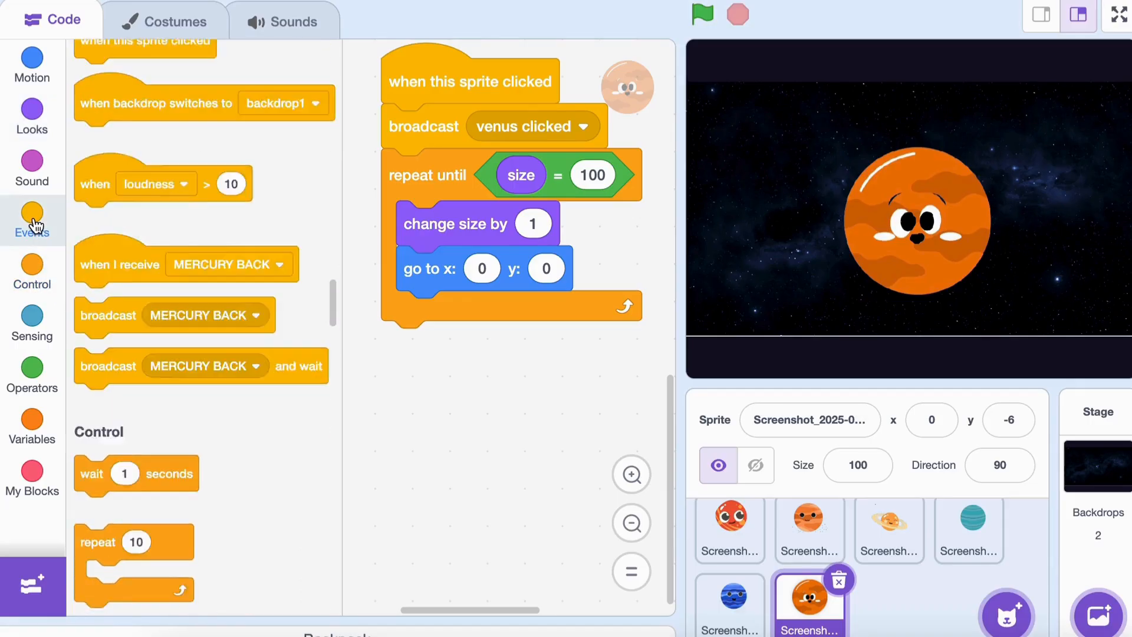
{"action": "scroll", "scroll_direction": "down", "scroll_amount": 3}
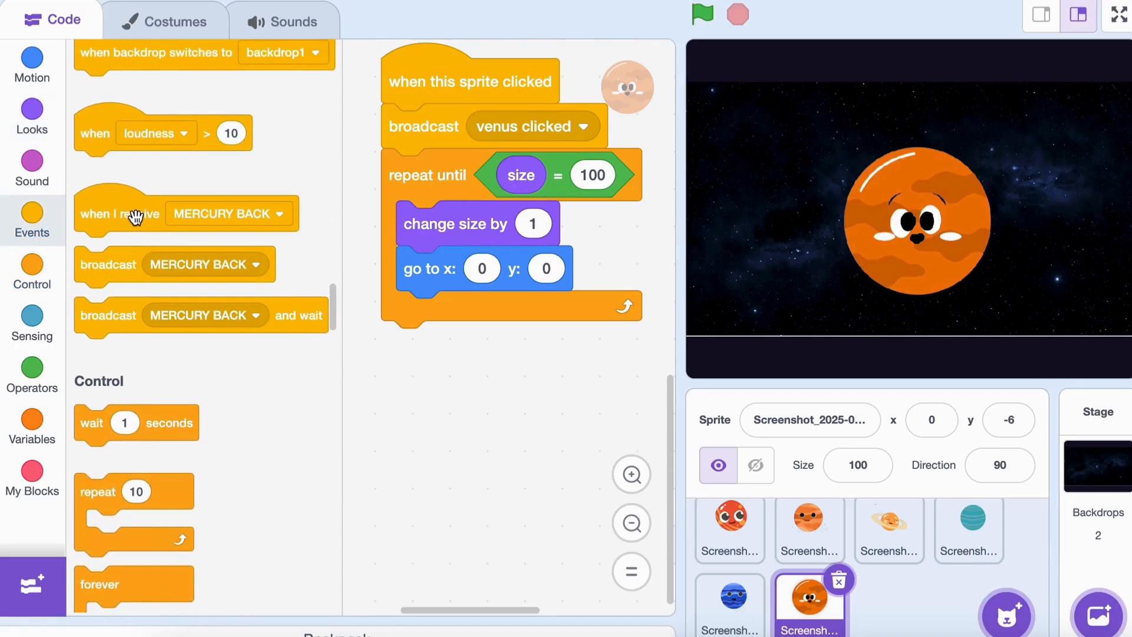
{"action": "left_click_drag", "start_coordinate": [120, 212], "coordinate": [474, 420]}
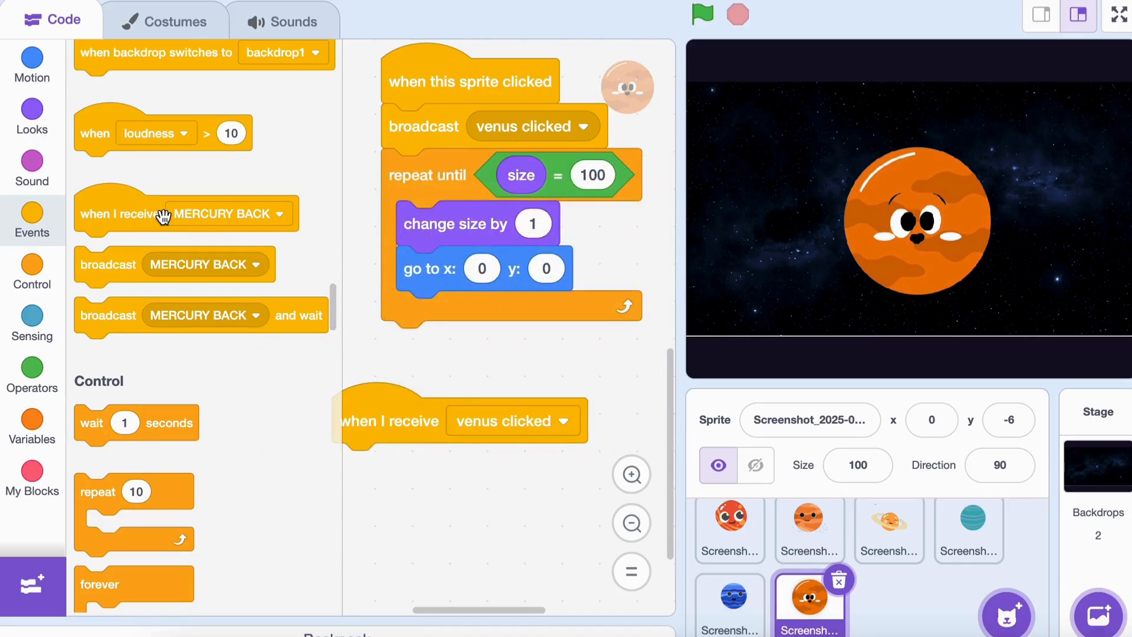
{"action": "left_click", "coordinate": [32, 167]}
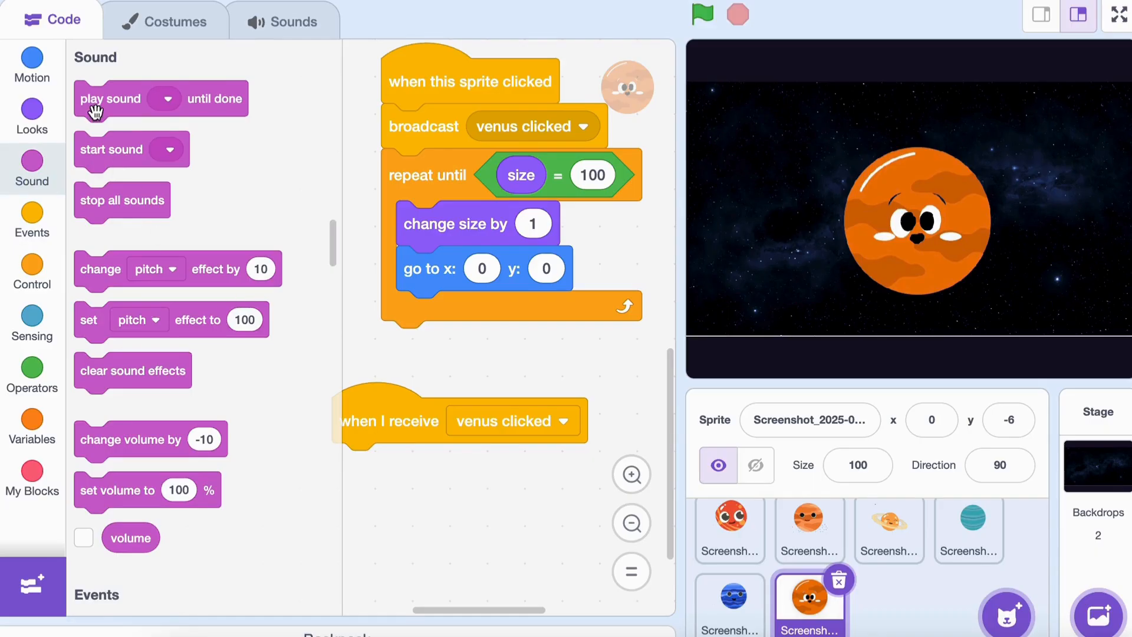
{"action": "left_click_drag", "start_coordinate": [112, 99], "coordinate": [401, 468]}
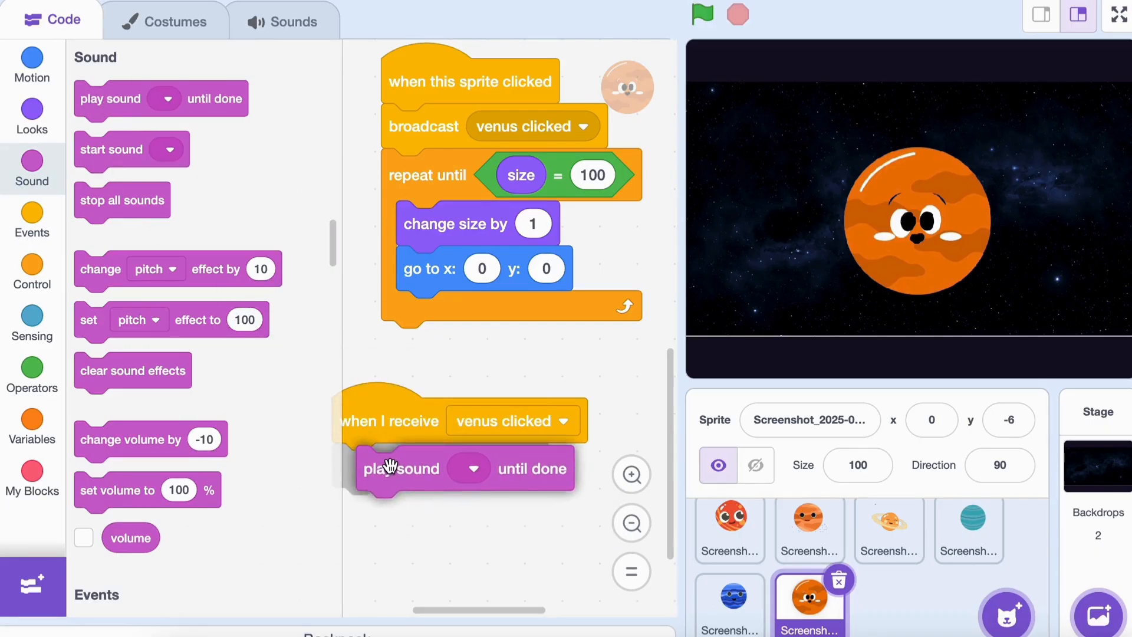
{"action": "left_click", "coordinate": [467, 467]}
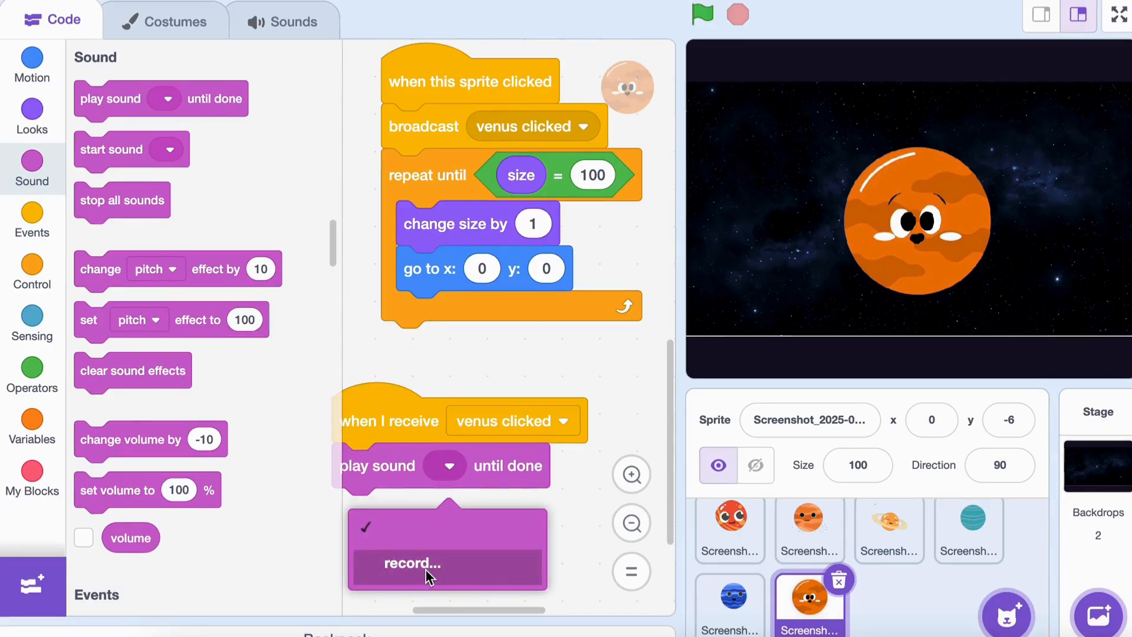
Record the spoken Venus fact as recording1 and set the block to play it.
{"action": "left_click", "coordinate": [412, 563]}
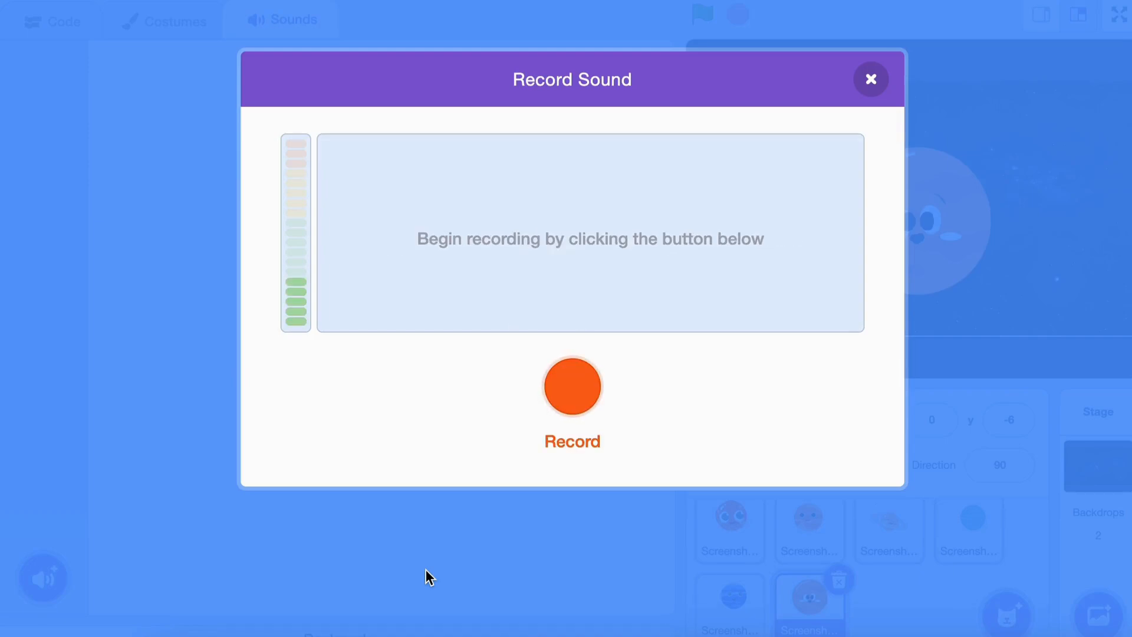
{"action": "left_click", "coordinate": [572, 386]}
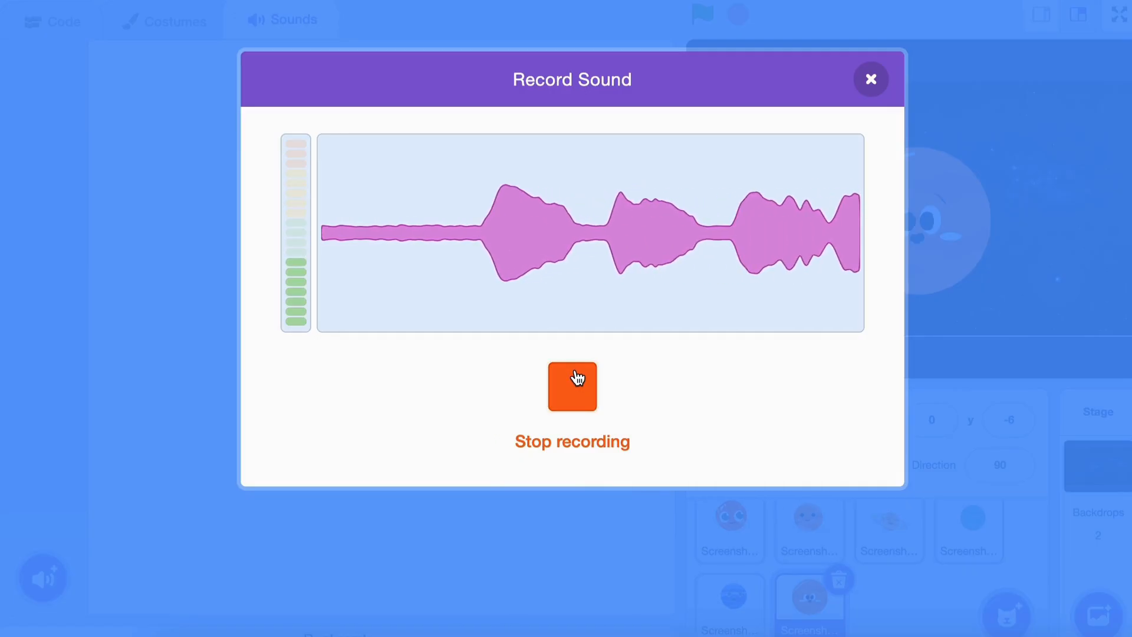
{"action": "left_click", "coordinate": [572, 386]}
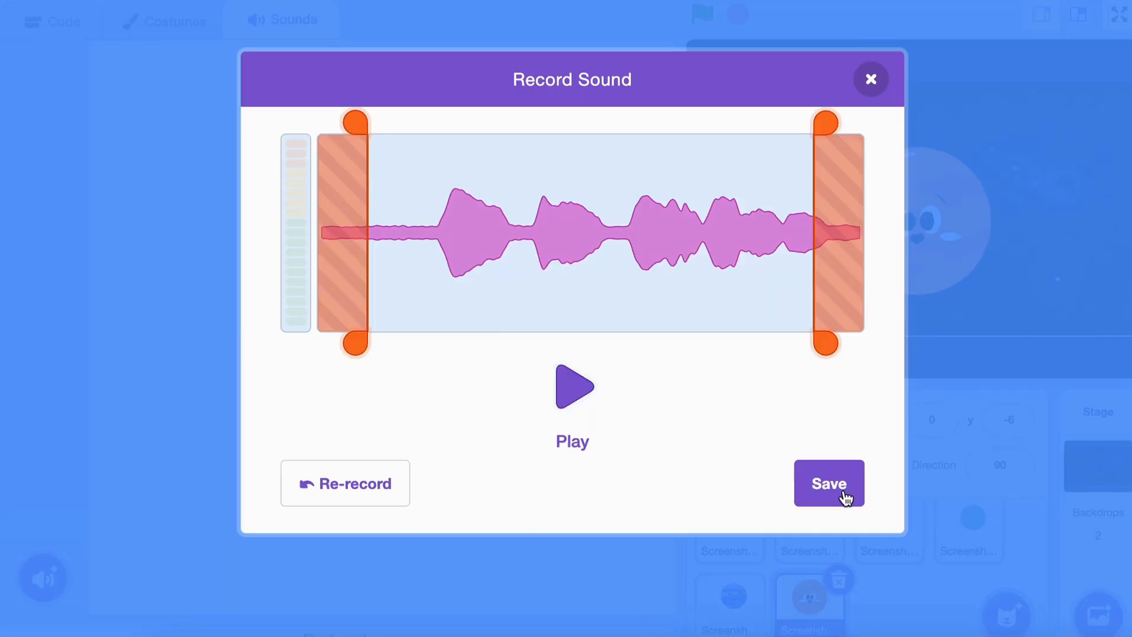
{"action": "left_click", "coordinate": [827, 482]}
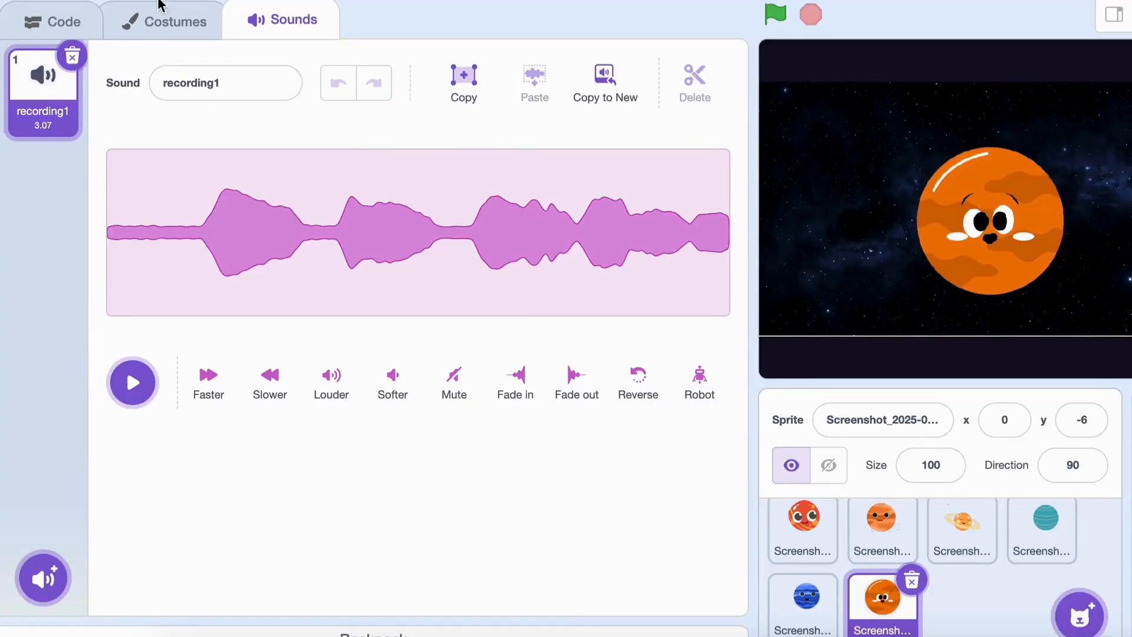
{"action": "left_click", "coordinate": [51, 19]}
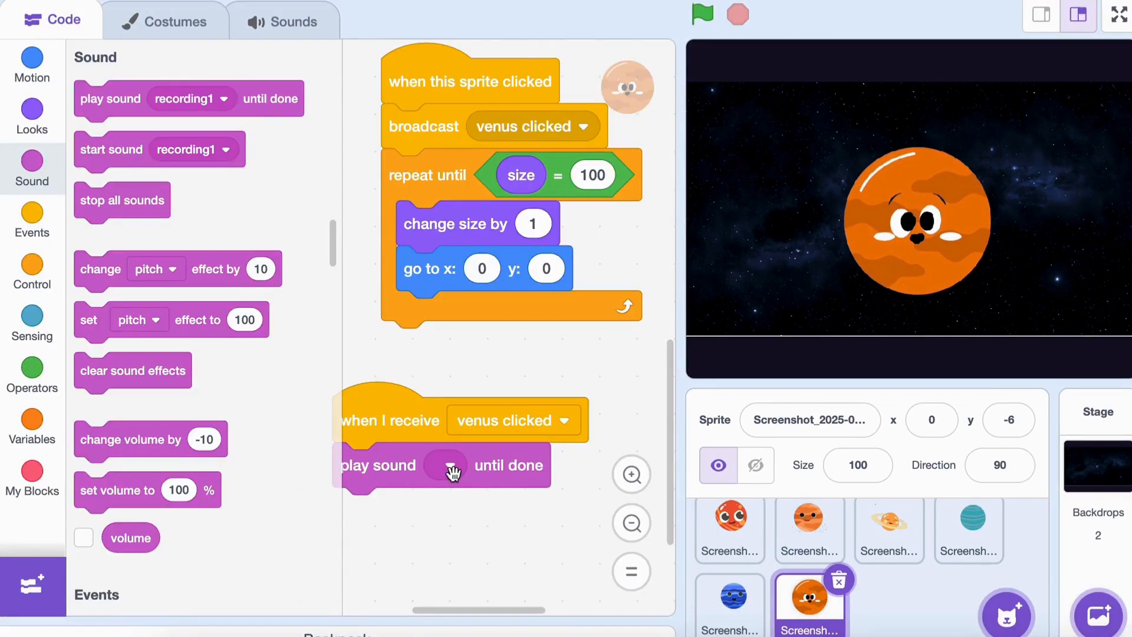
{"action": "left_click", "coordinate": [445, 465]}
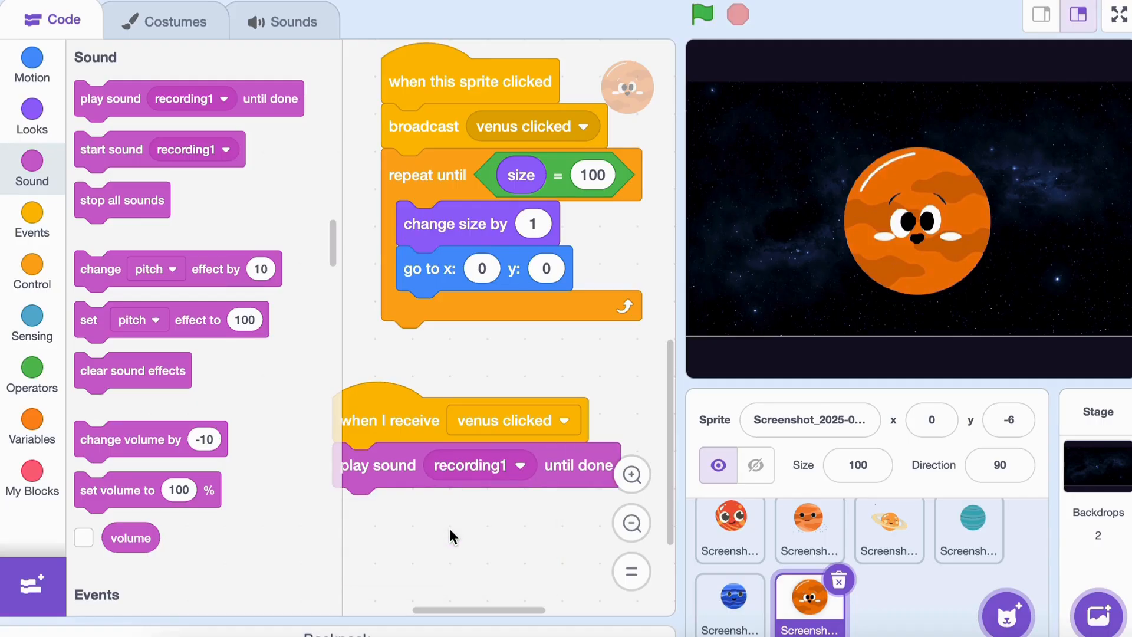
{"action": "mouse_move", "coordinate": [33, 217]}
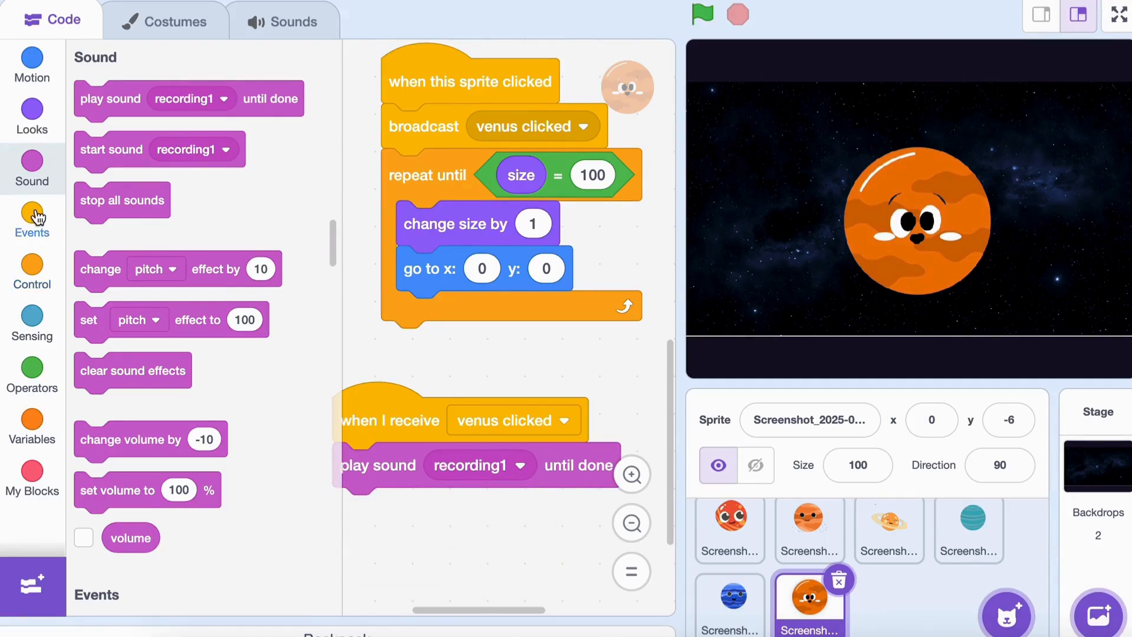
Build a venus clicked forever loop of next costume and a 0.05-second wait.
{"action": "scroll", "scroll_direction": "down", "scroll_amount": 3}
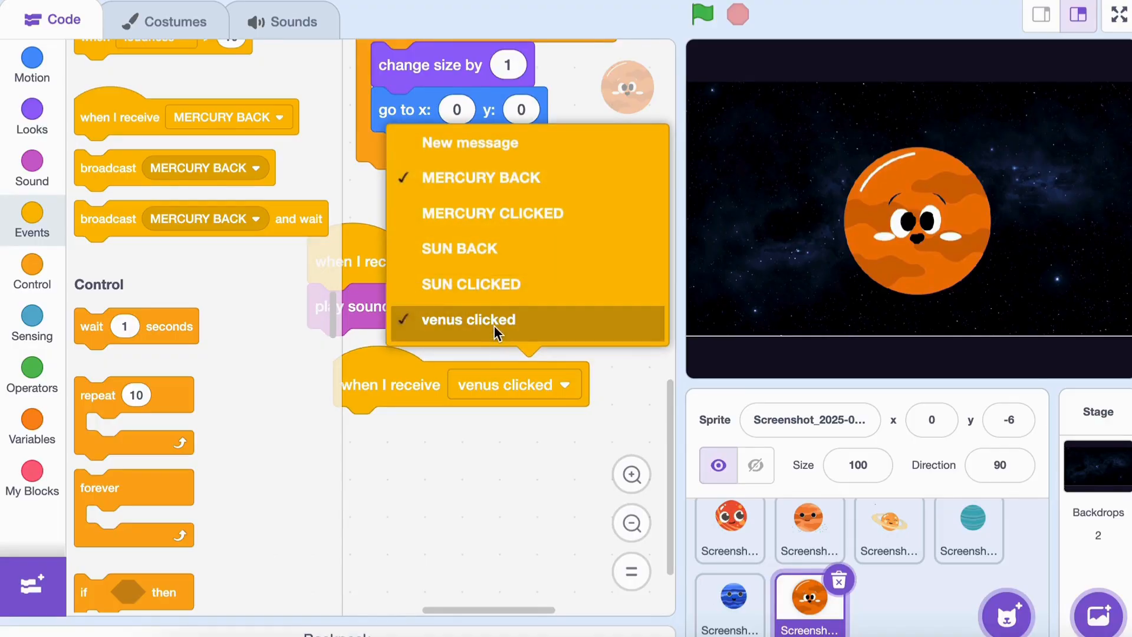
{"action": "left_click", "coordinate": [467, 319]}
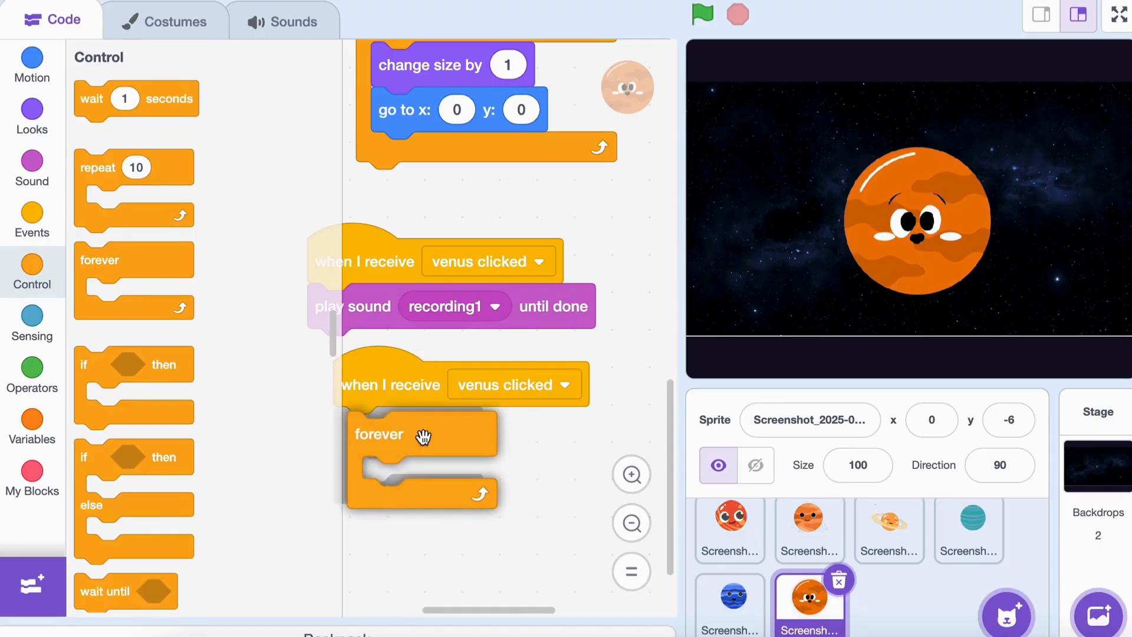
{"action": "left_click", "coordinate": [32, 112]}
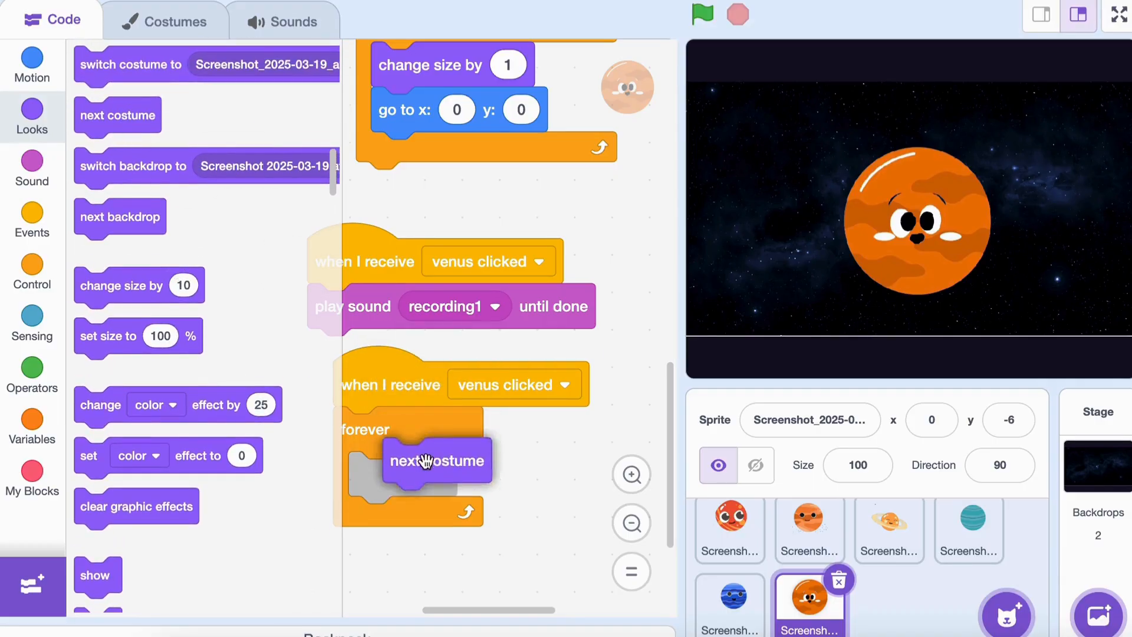
{"action": "left_click", "coordinate": [32, 273]}
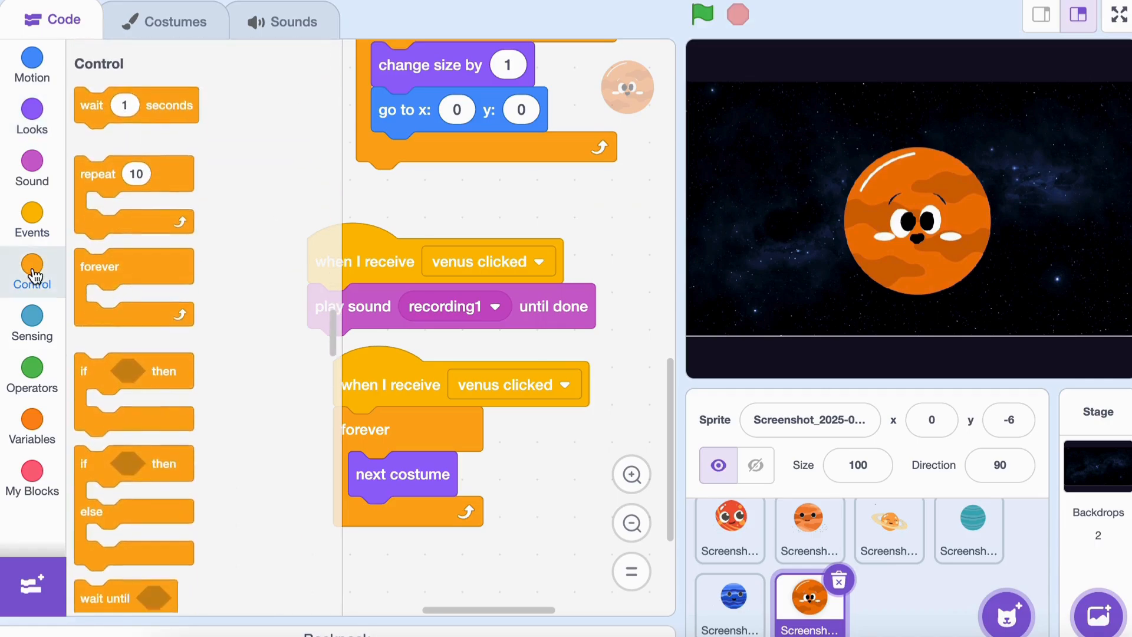
{"action": "left_click_drag", "start_coordinate": [135, 105], "coordinate": [411, 518]}
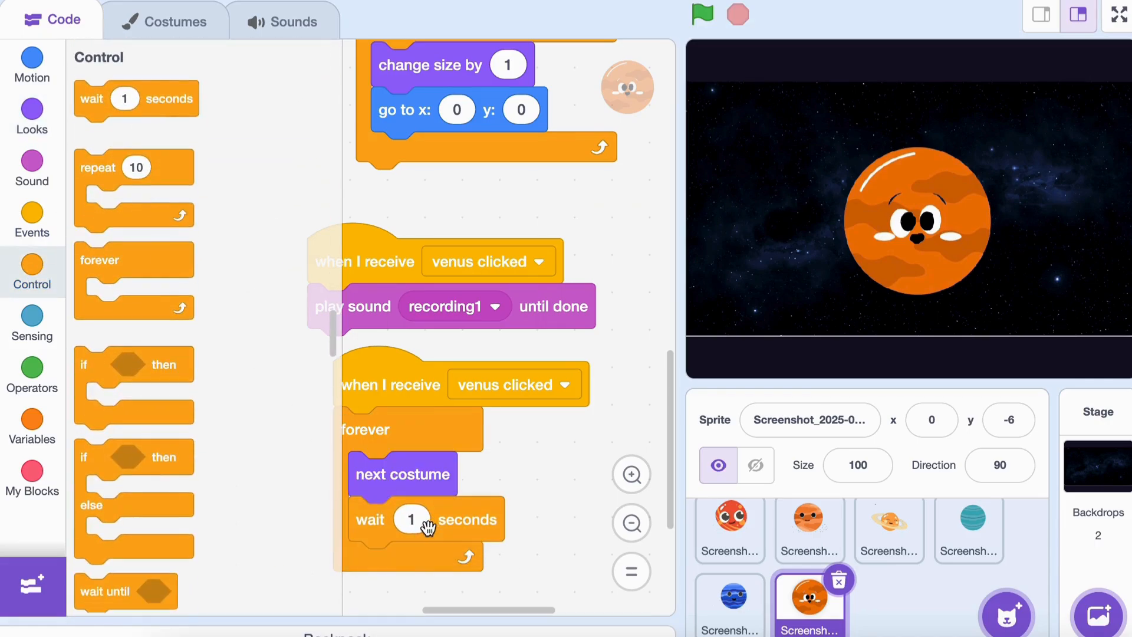
{"action": "type", "text": "0.05"}
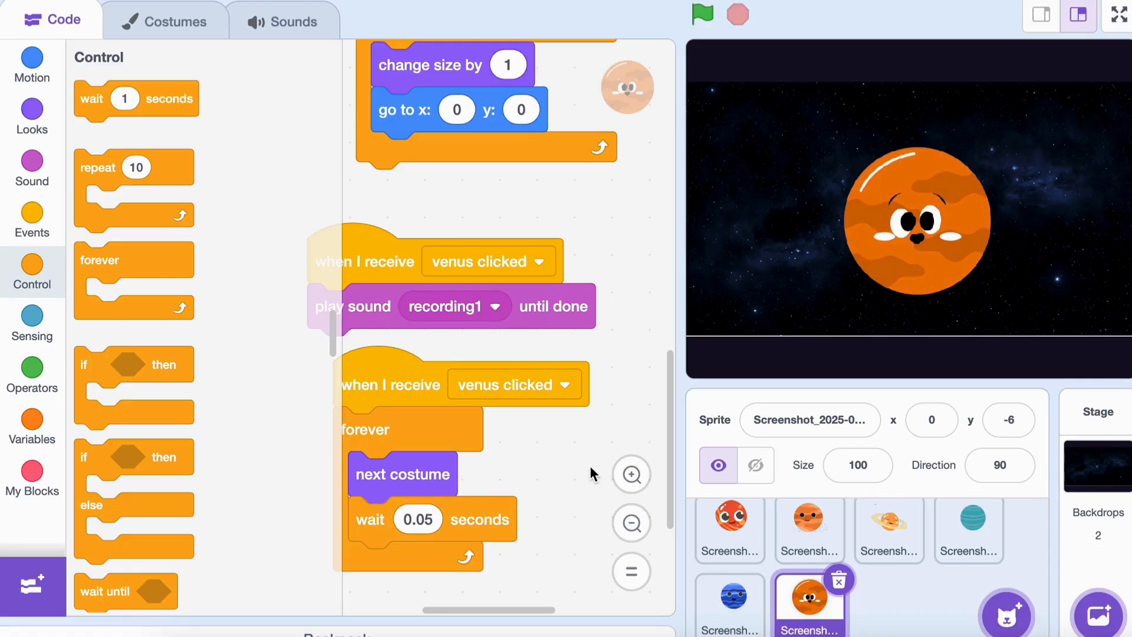
{"action": "left_click", "coordinate": [1113, 14]}
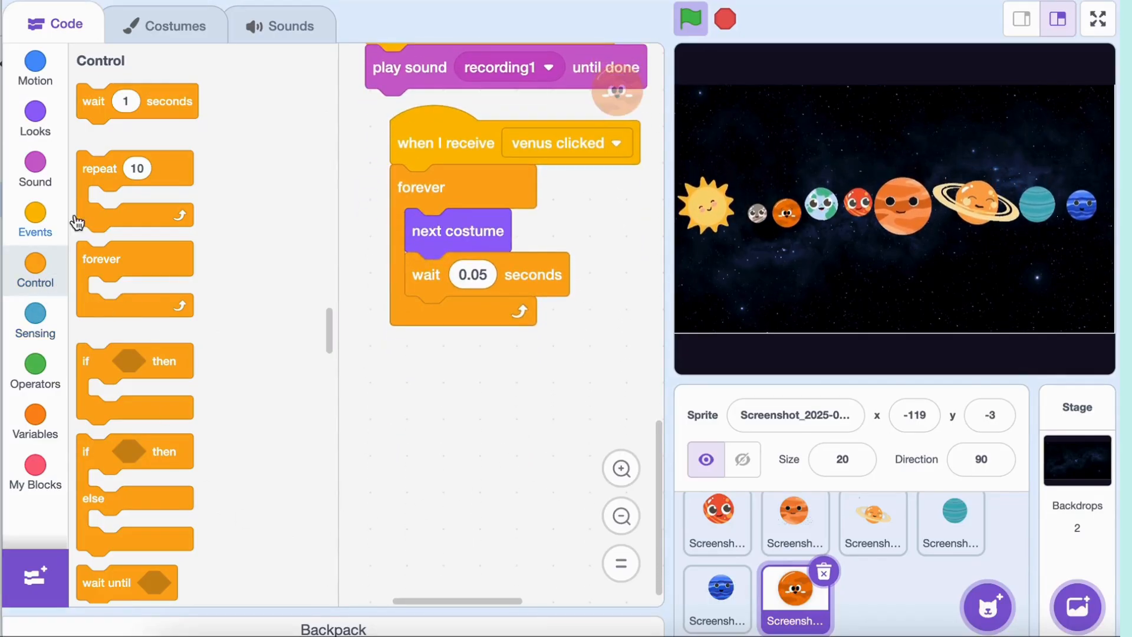
Start a when-v-key-pressed script that moves Venus to x -119, y 22.
{"action": "left_click", "coordinate": [35, 219]}
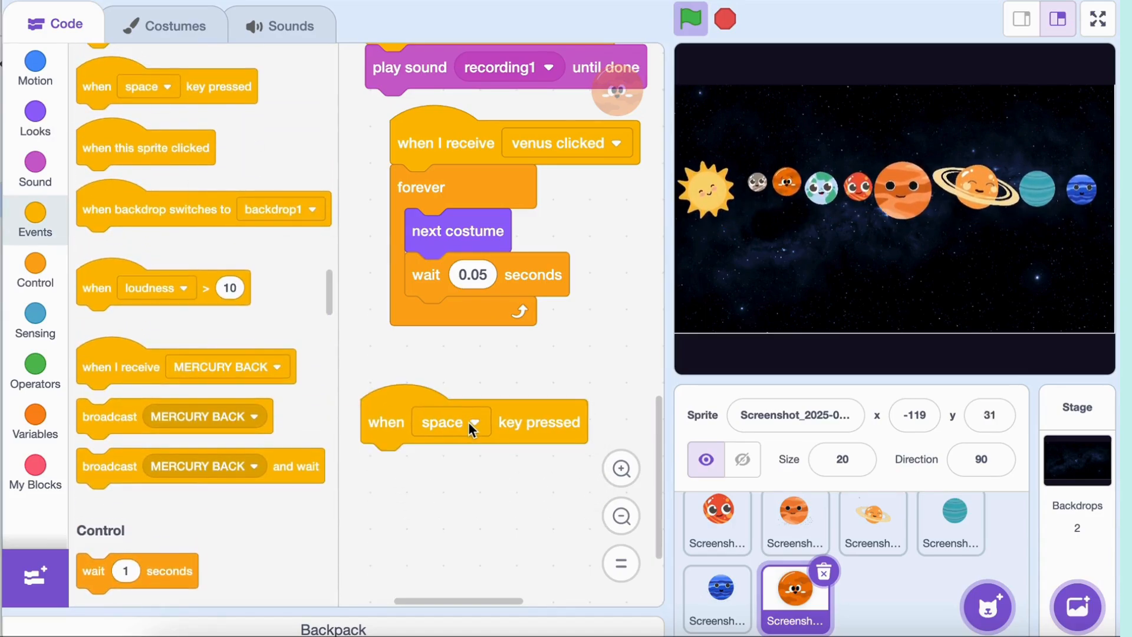
{"action": "left_click", "coordinate": [473, 422]}
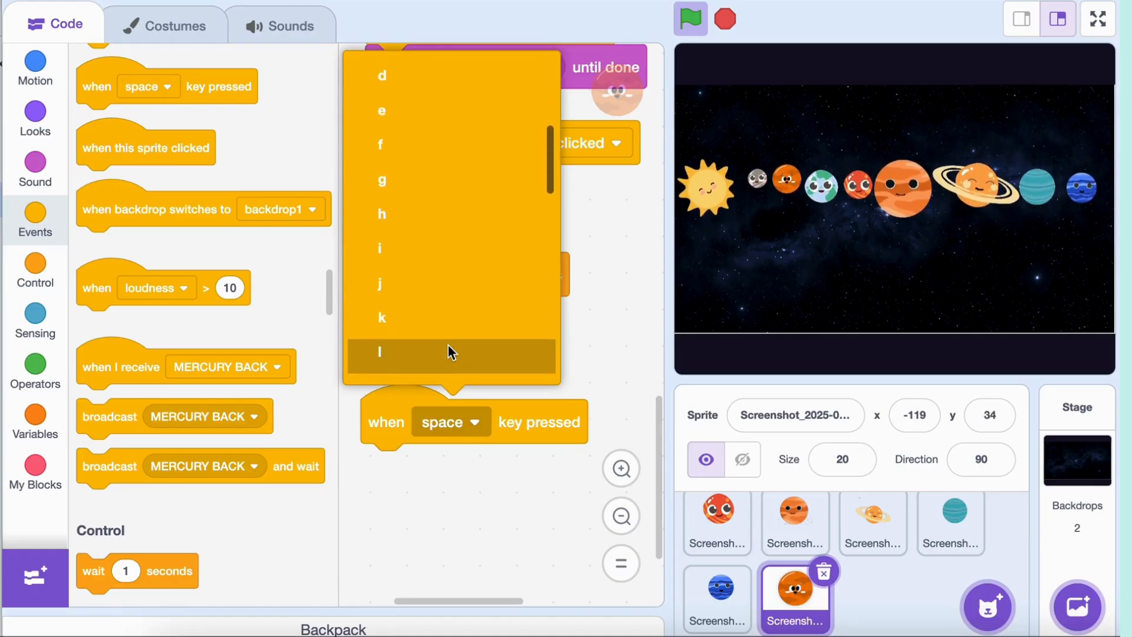
{"action": "scroll", "scroll_direction": "down", "scroll_amount": 3}
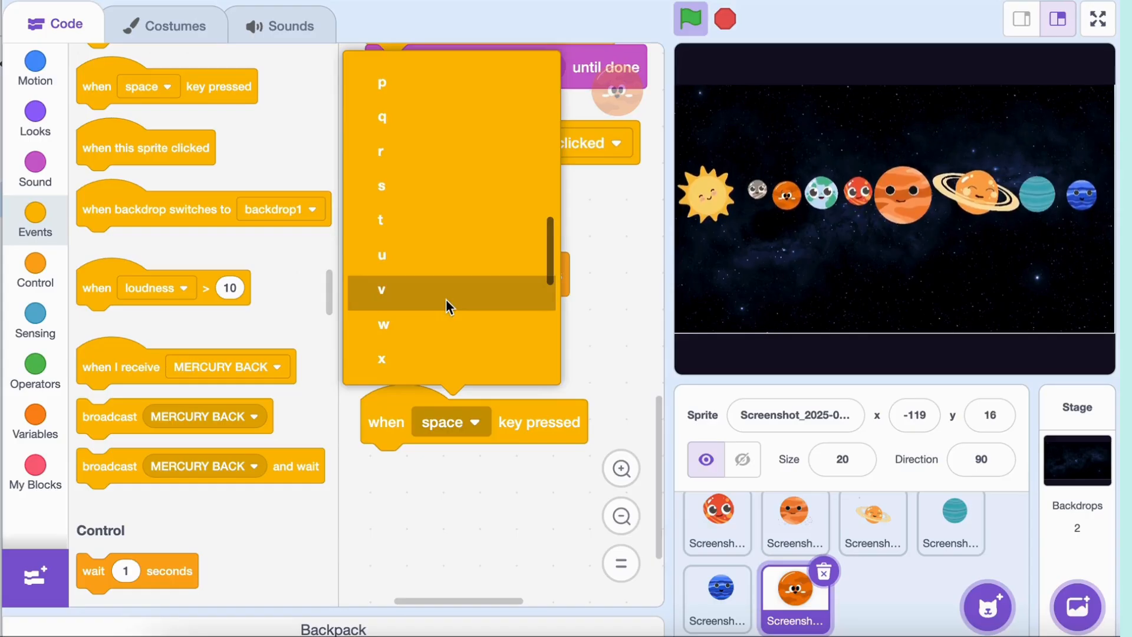
{"action": "left_click", "coordinate": [382, 289]}
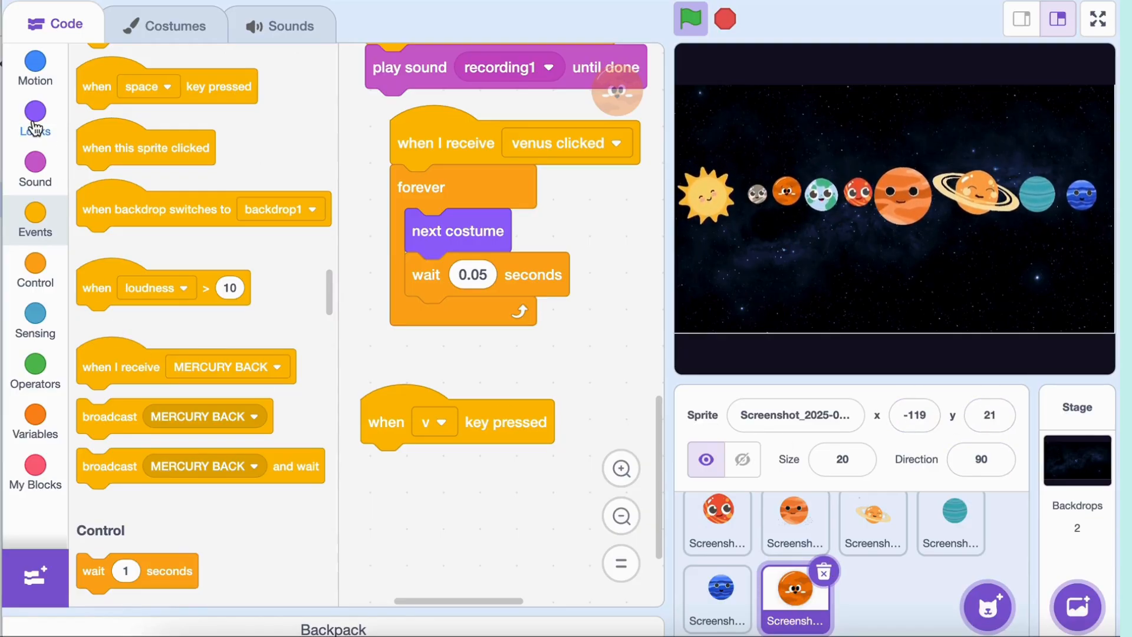
{"action": "left_click", "coordinate": [35, 69]}
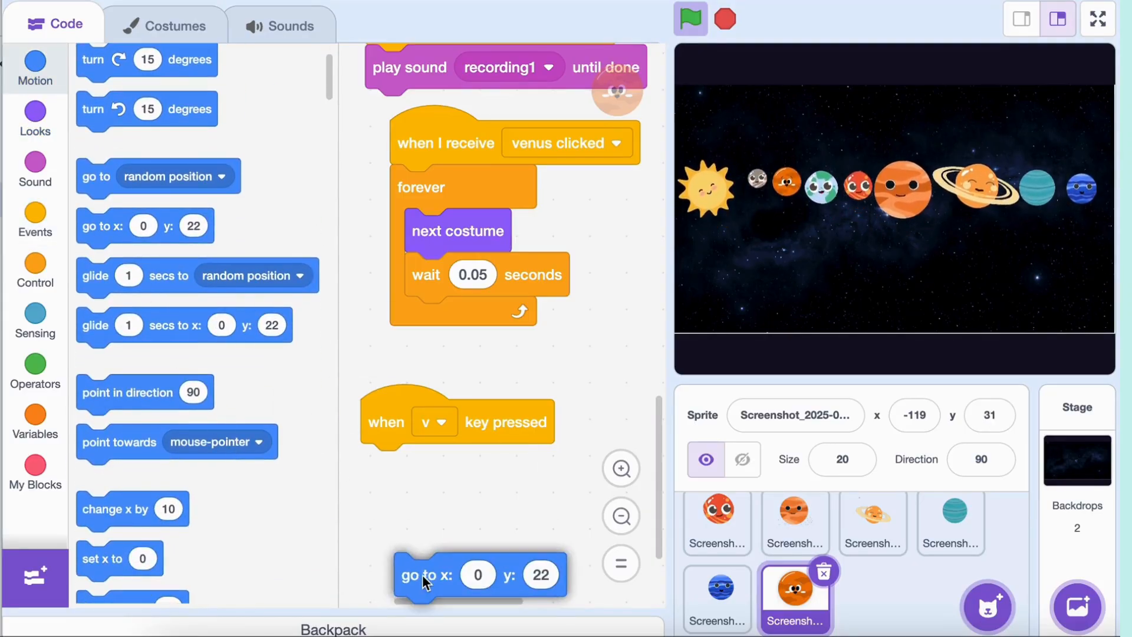
{"action": "left_click_drag", "start_coordinate": [426, 573], "coordinate": [393, 466]}
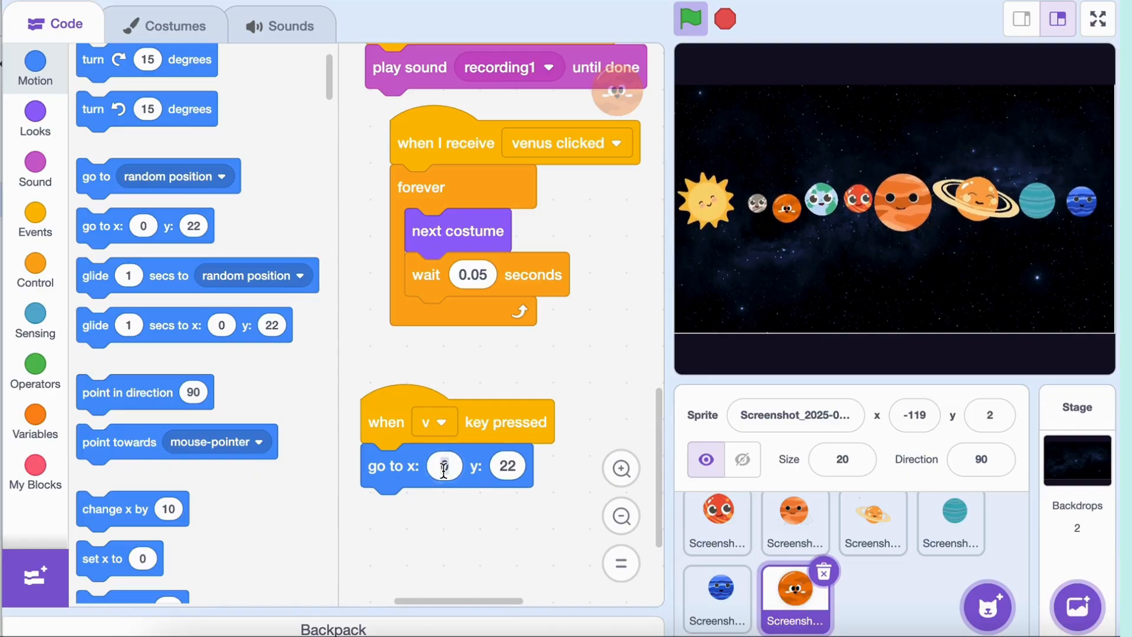
{"action": "left_click", "coordinate": [443, 465]}
{"action": "type", "text": "-199"}
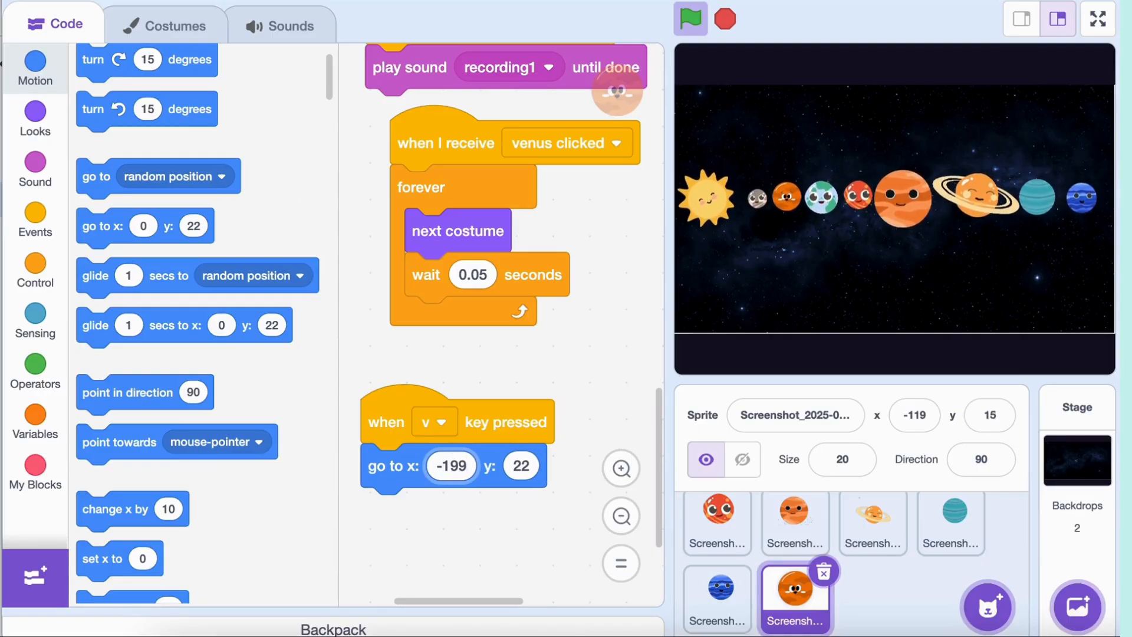
{"action": "type", "text": "-119"}
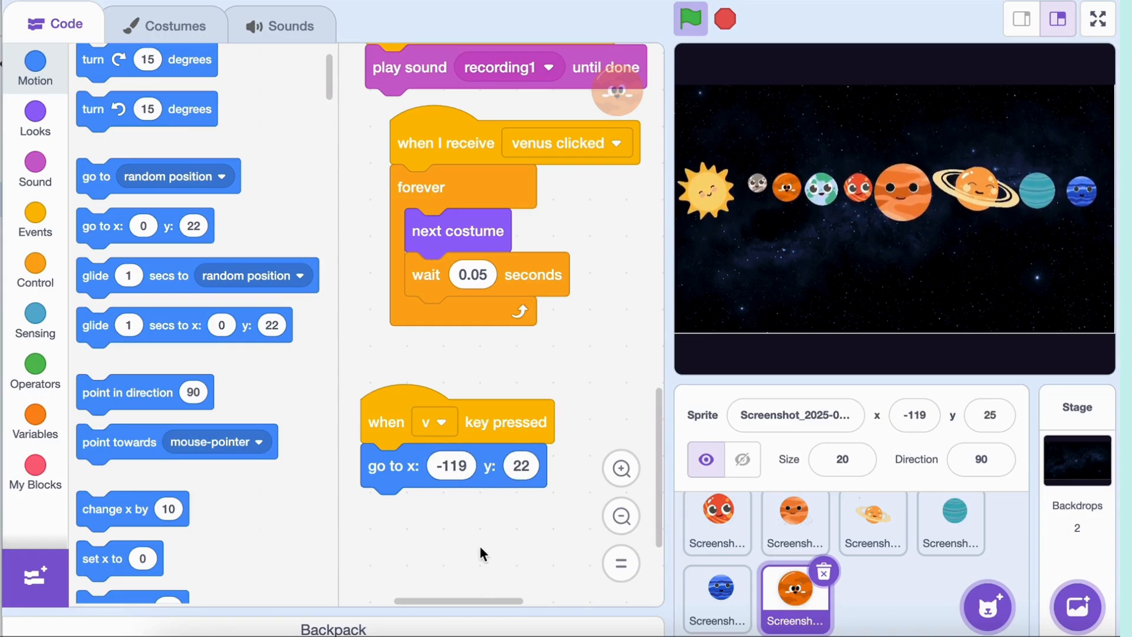
Add set size to 20% and broadcast a new 'venus back' message.
{"action": "left_click", "coordinate": [35, 119]}
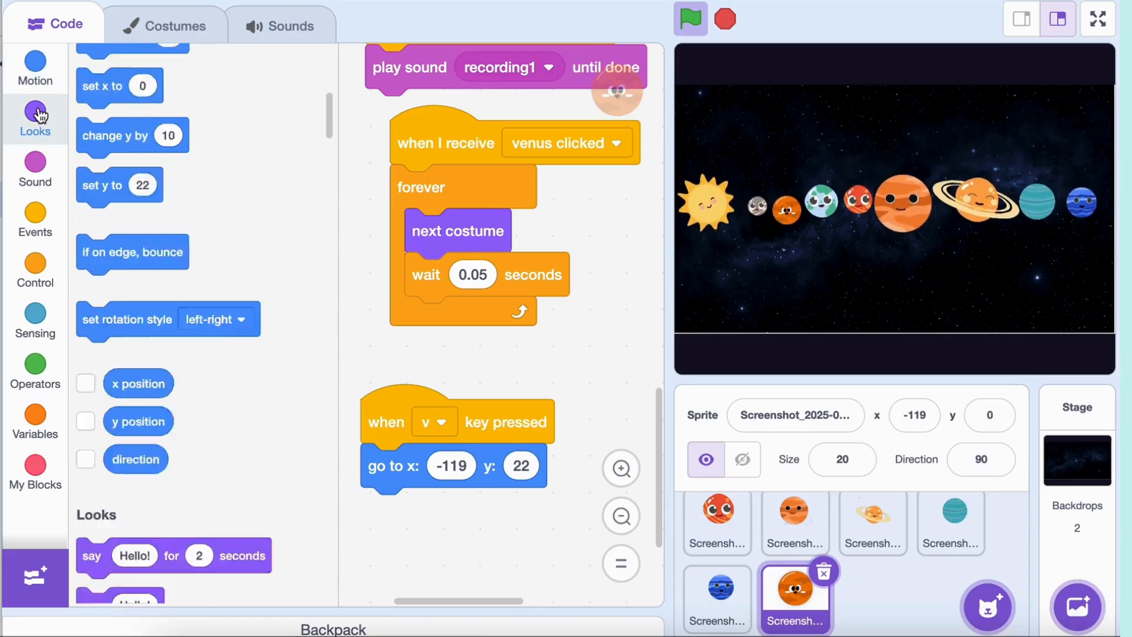
{"action": "scroll", "scroll_direction": "down", "scroll_amount": 3}
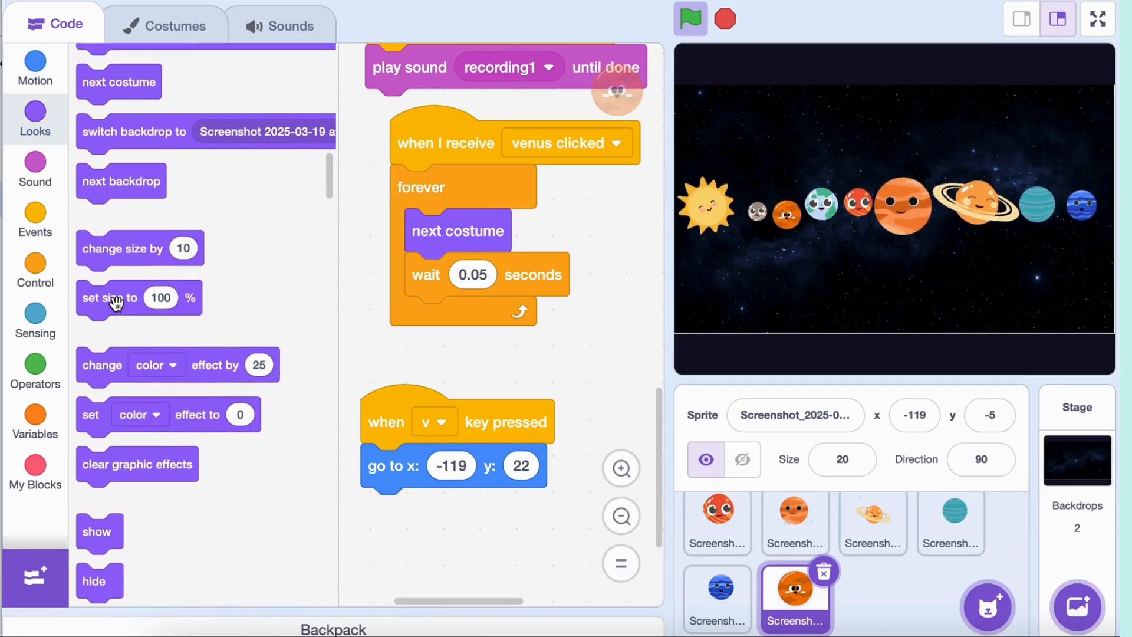
{"action": "left_click_drag", "start_coordinate": [109, 297], "coordinate": [401, 509]}
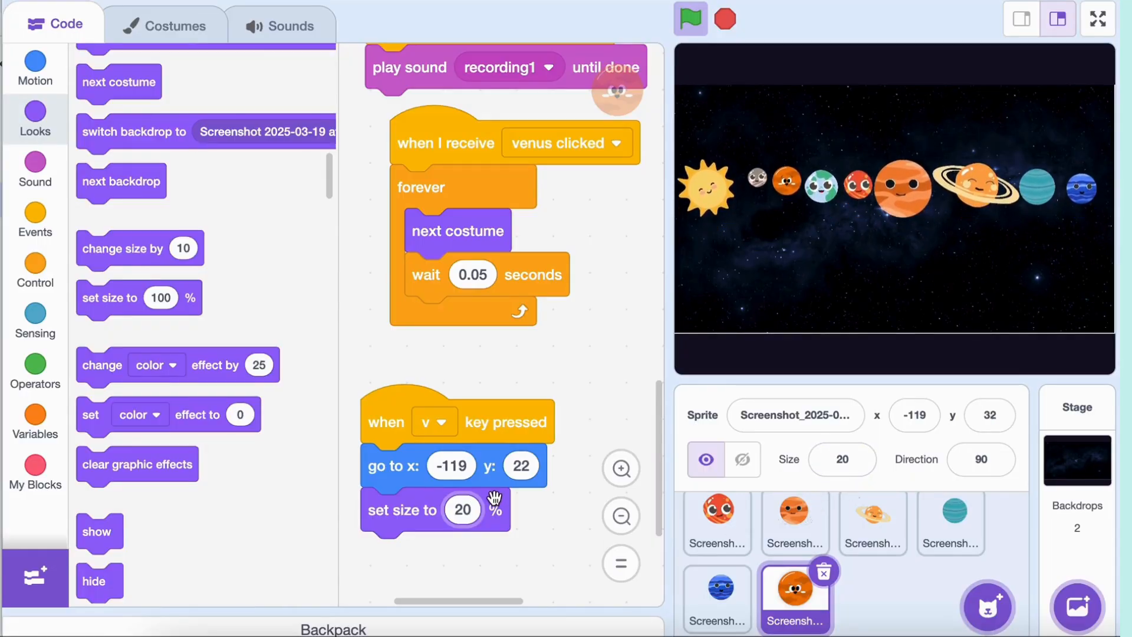
{"action": "left_click", "coordinate": [34, 271]}
{"action": "type", "text": "venus back"}
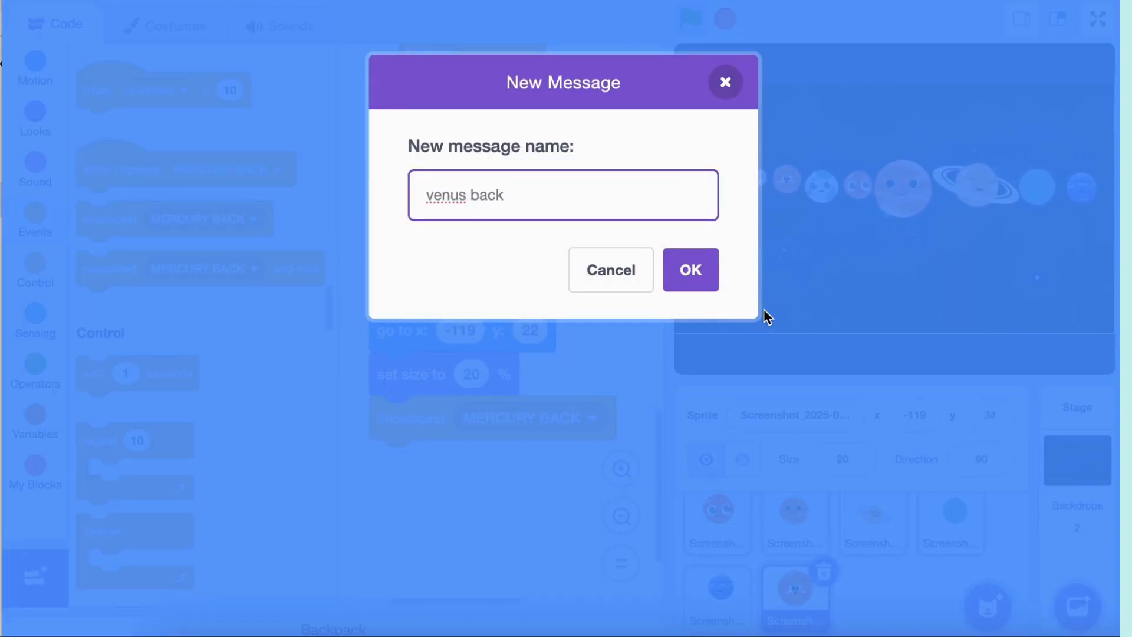
{"action": "left_click", "coordinate": [688, 270]}
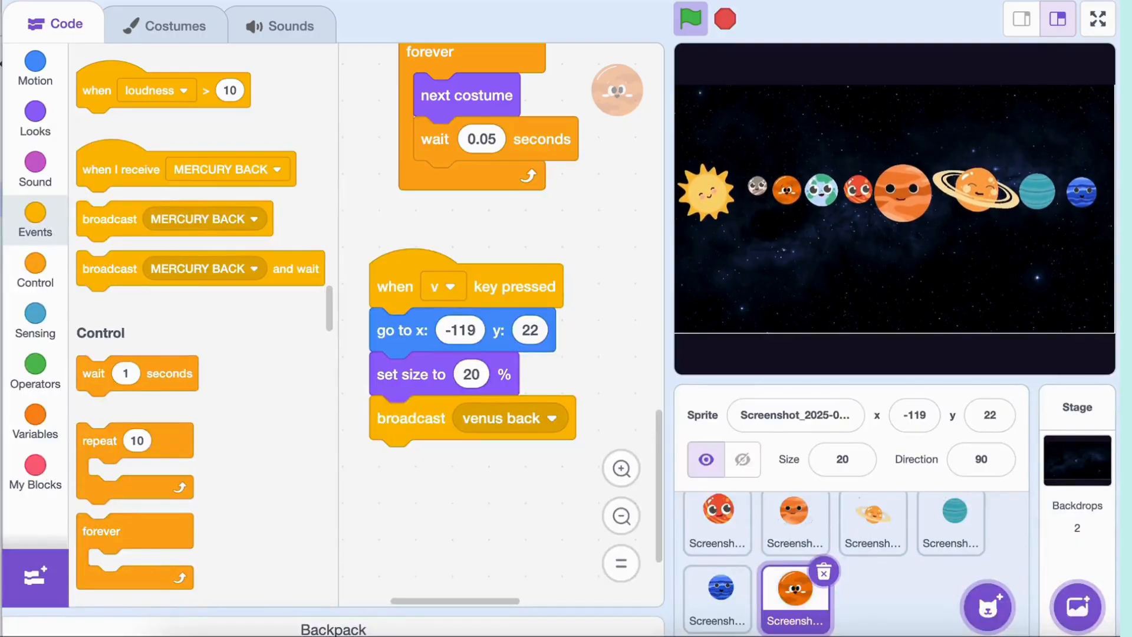
Make another planet show on 'venus back', then test the game full screen.
{"action": "left_click", "coordinate": [1096, 19]}
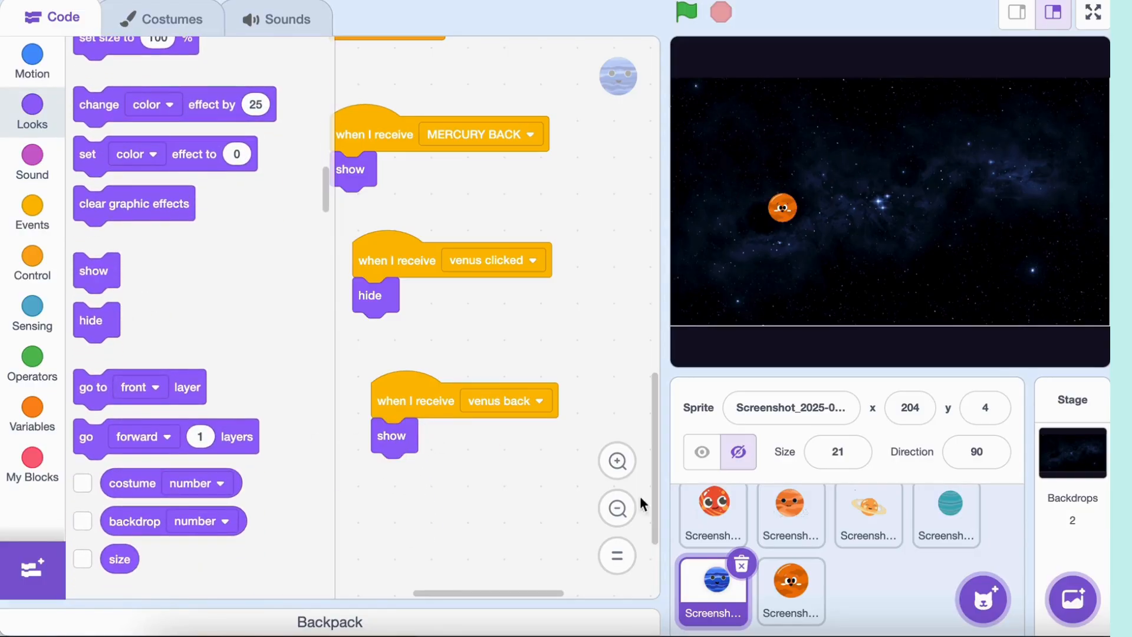
{"action": "right_click", "coordinate": [451, 260]}
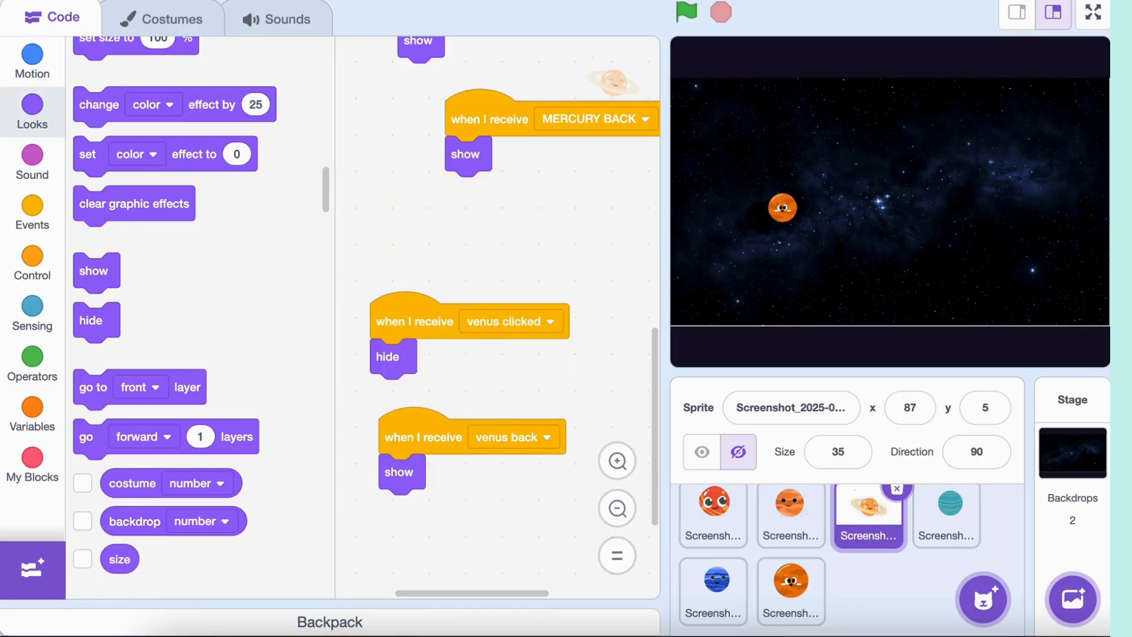
{"action": "left_click", "coordinate": [1092, 13]}
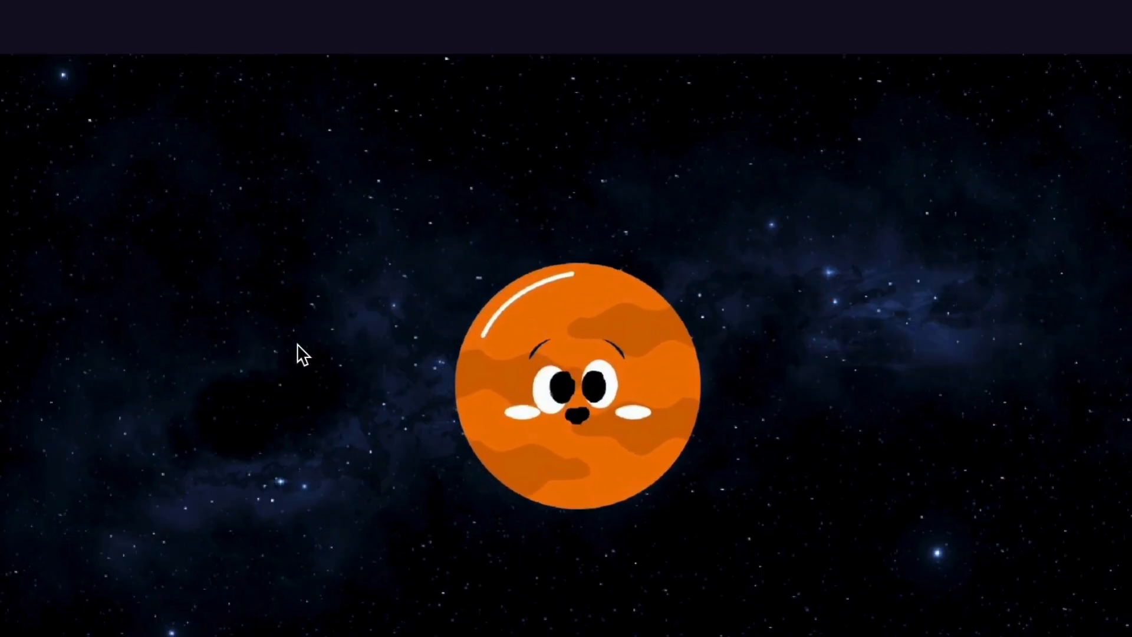